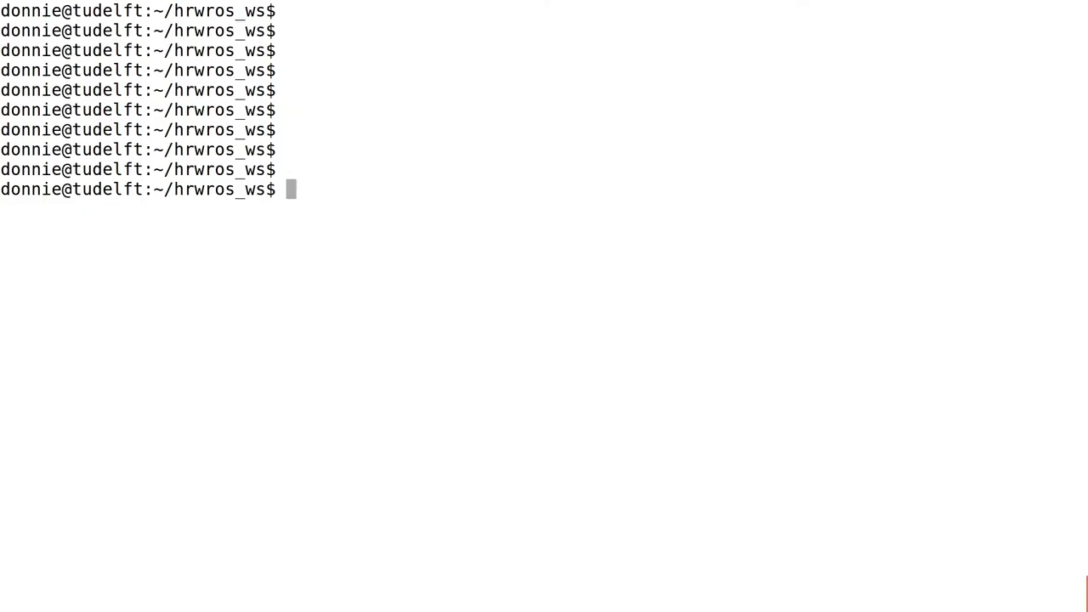
Run atom src/hrwros_support/urdf/hrwros.xacro to edit the xacro file in Atom.
text(atom src/hrwros)
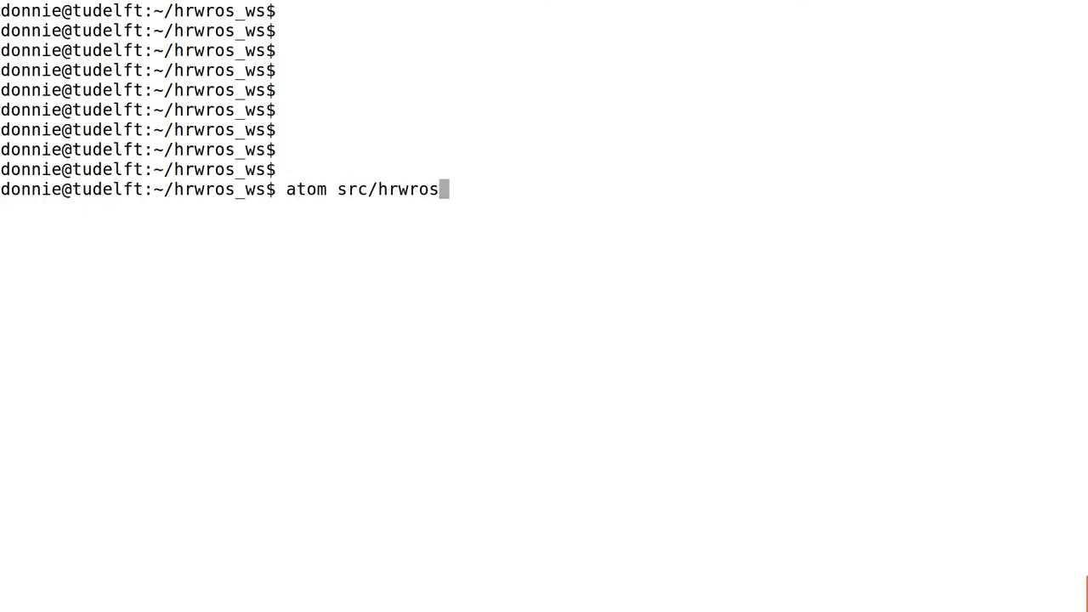
text(_support/)
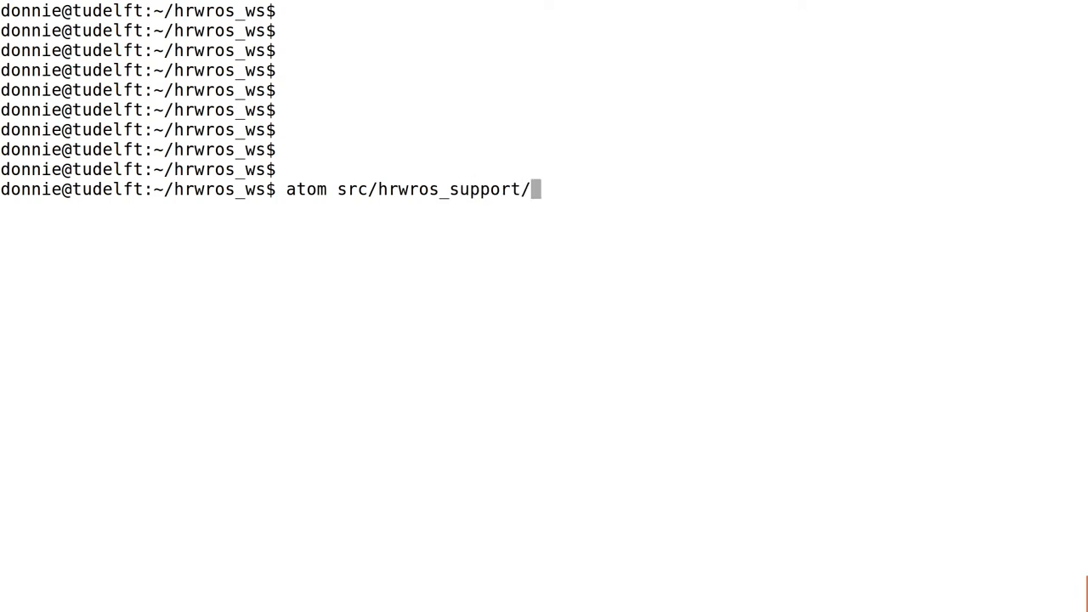
text(urdf/hrwros)
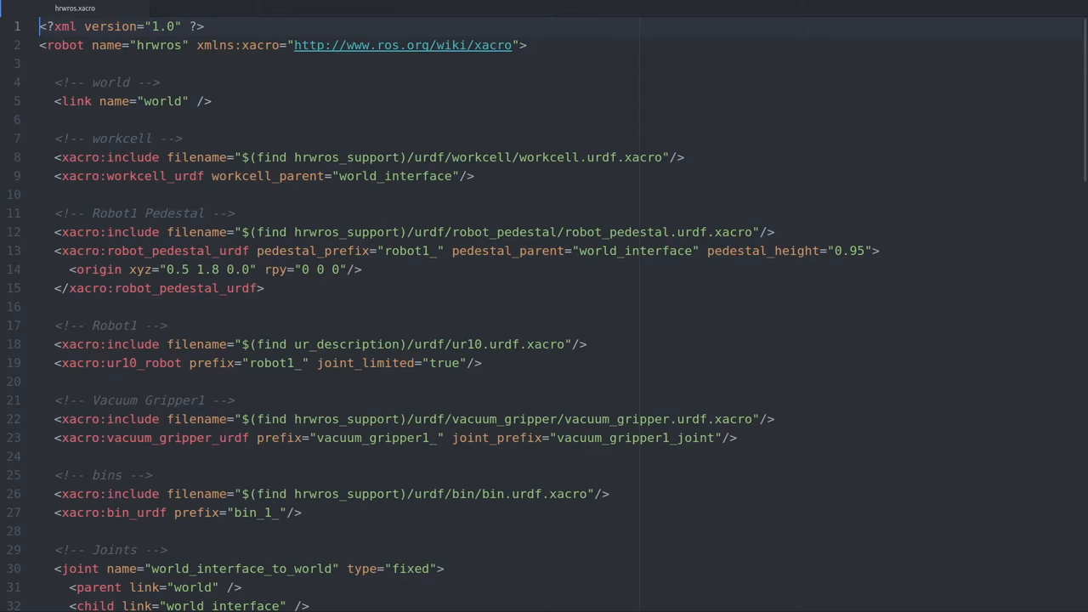
Add blank lines after the robot2 pedestal joint, above the closing </robot> tag.
scroll(down, 3)
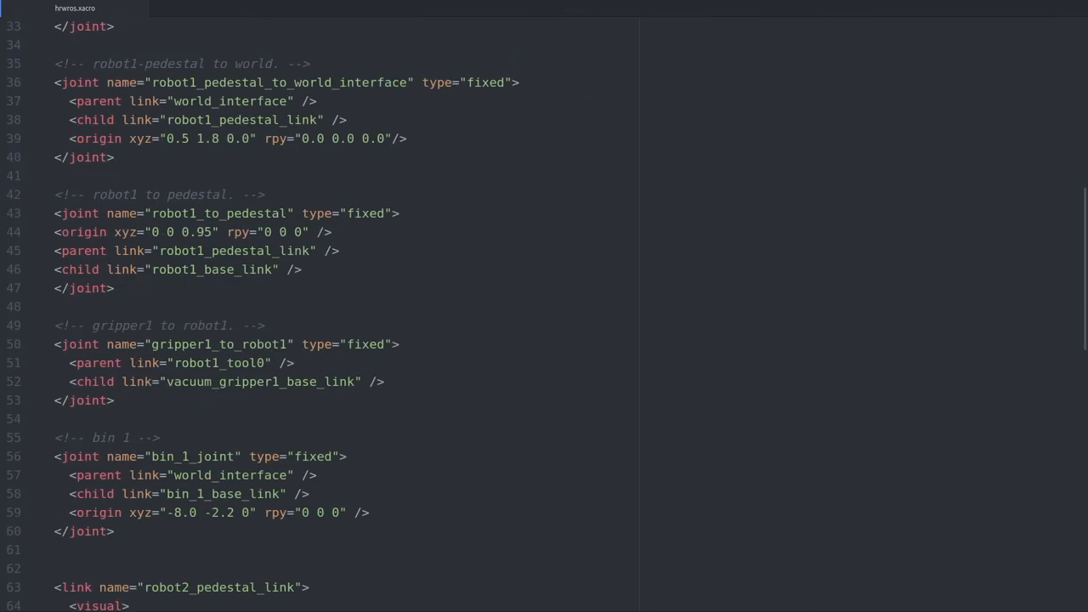
scroll(down, 3)
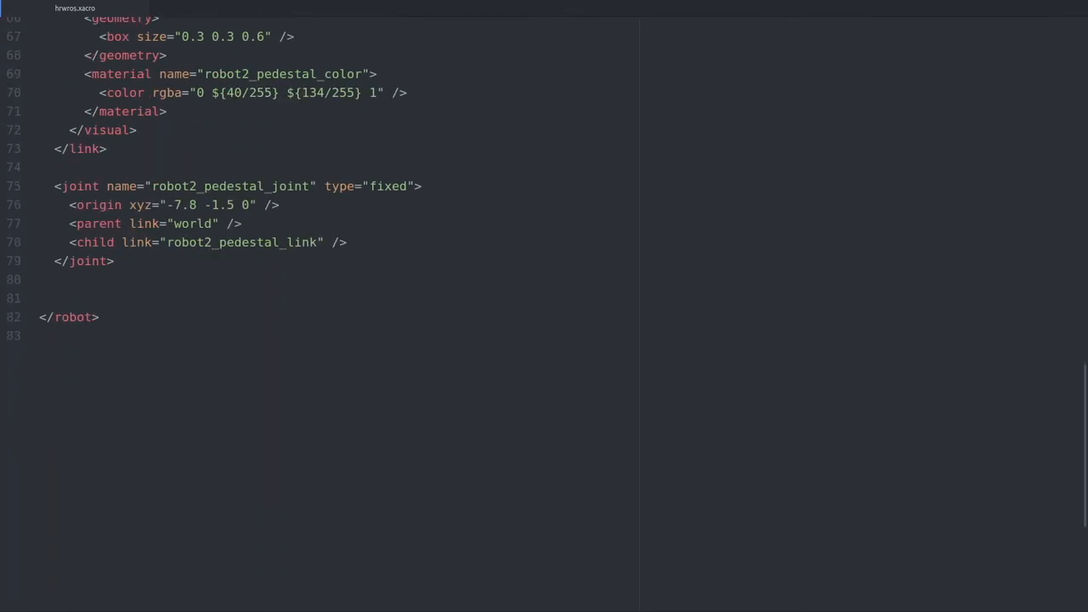
key(Enter)
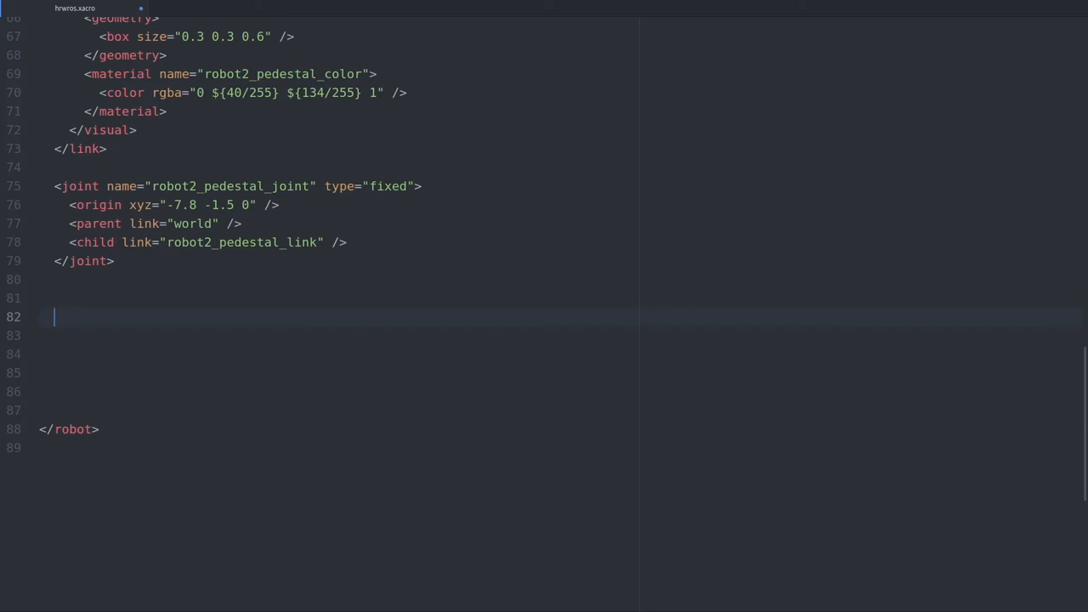
Write an <xacro:include filename=""/> element on the empty line.
text(<x)
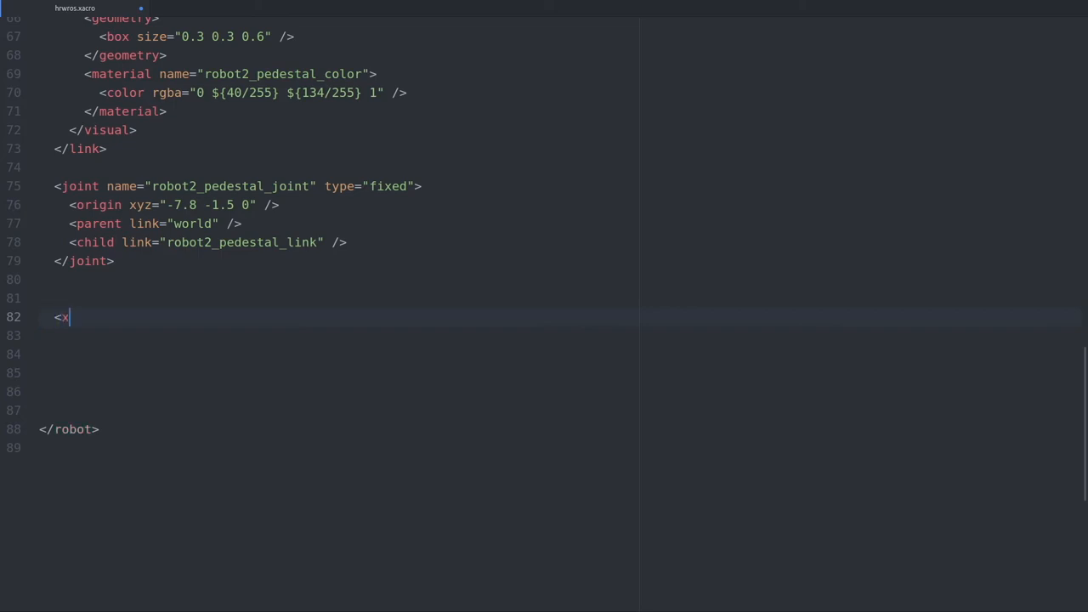
text(acro:)
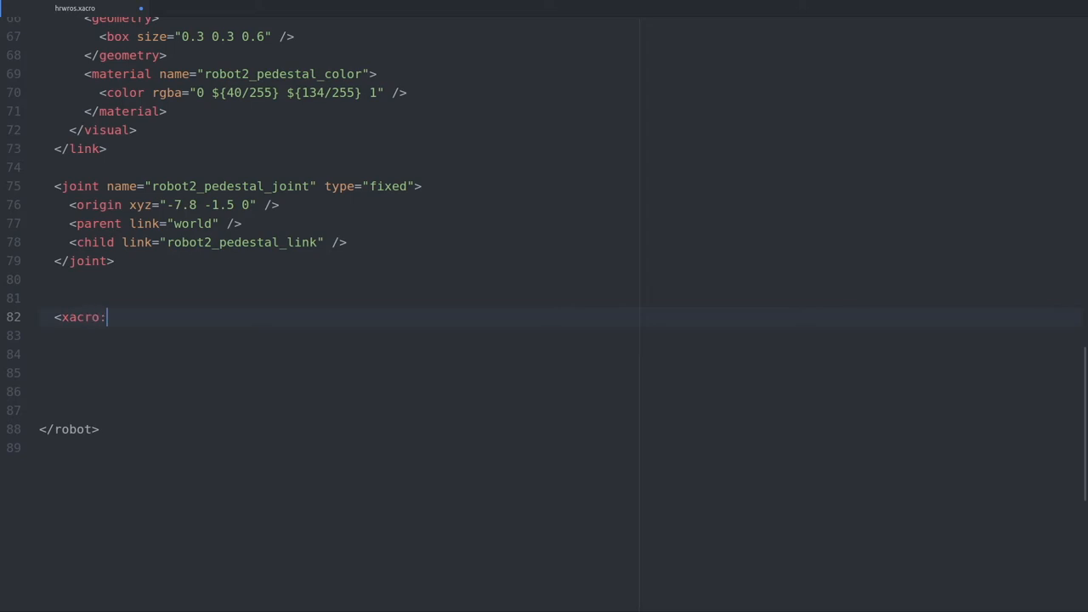
text(include)
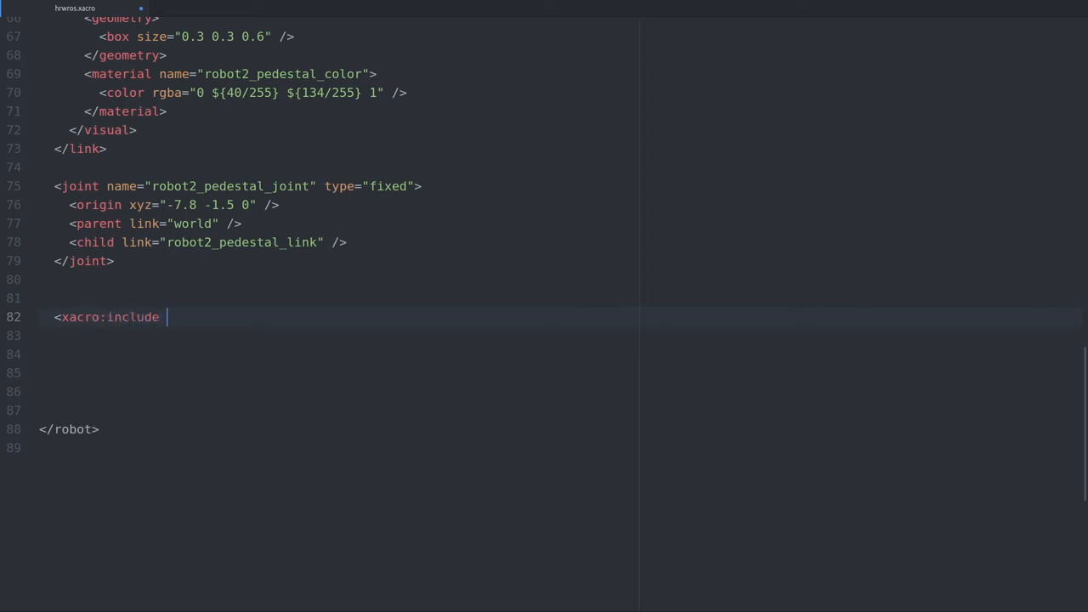
text(/>)
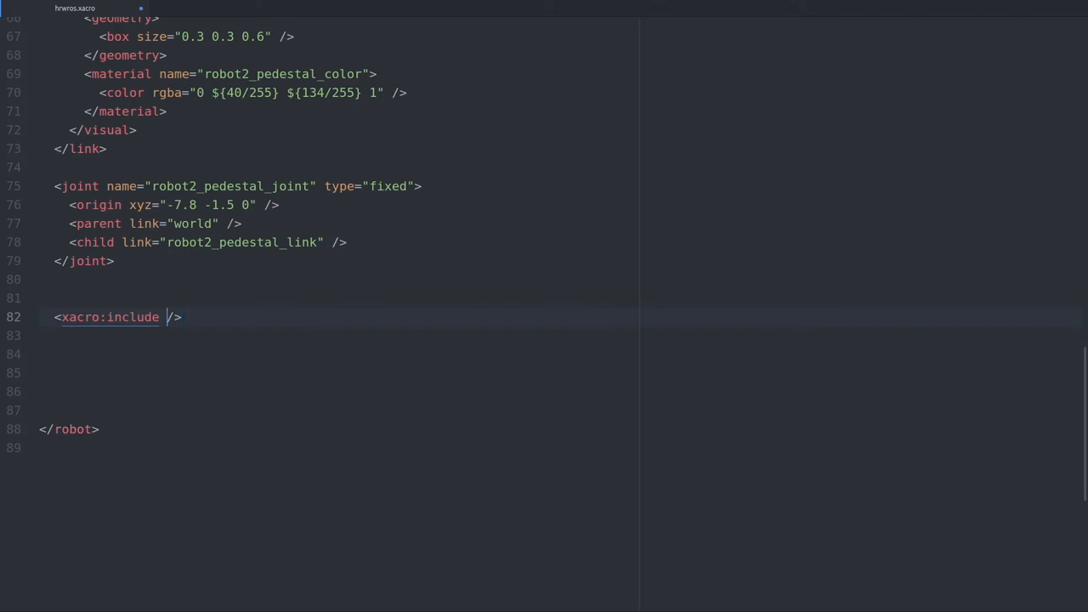
text(filename)
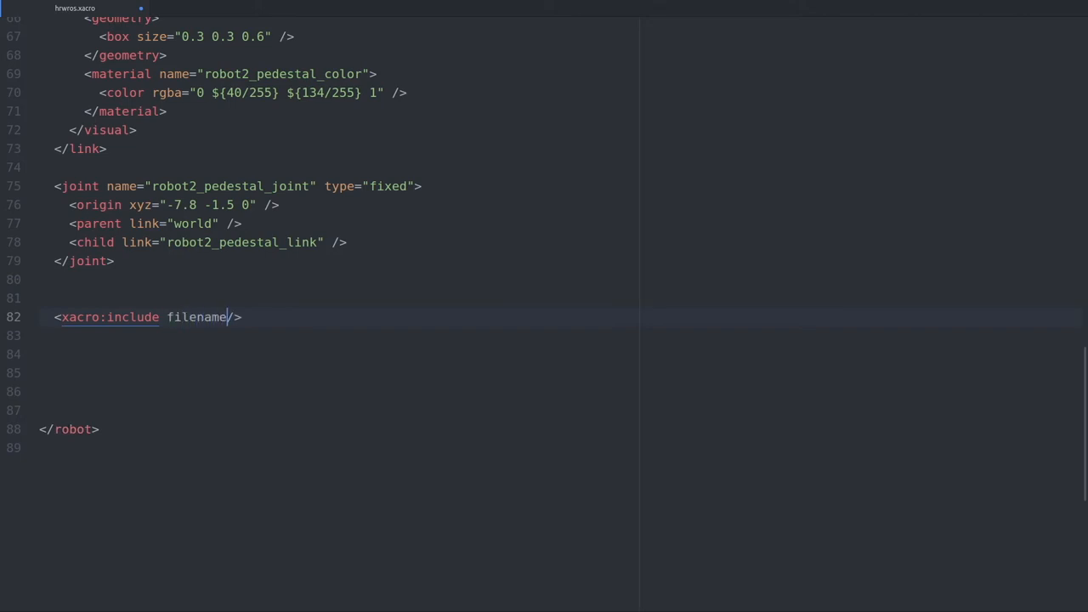
text(="")
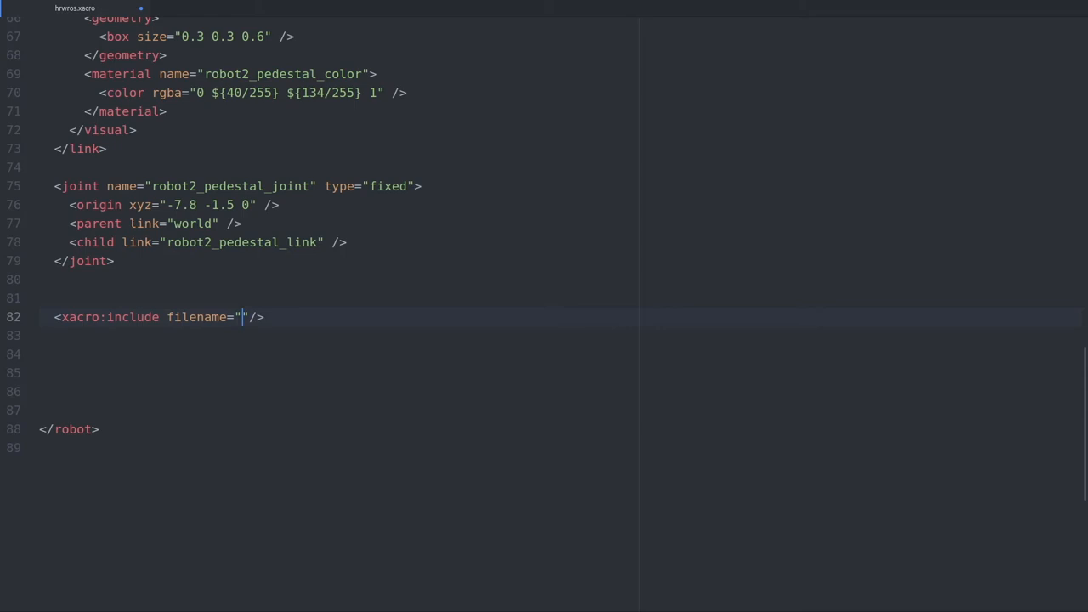
Fill the filename with $(find ur_description)/urdf/ur5.urdf.xacro.
text($(find))
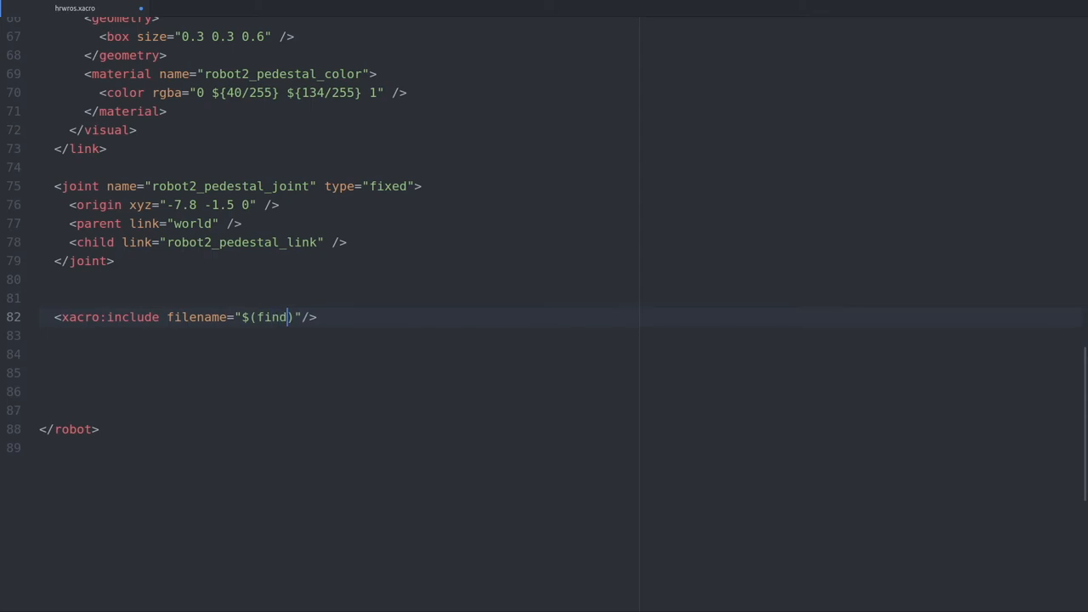
text(ur_)
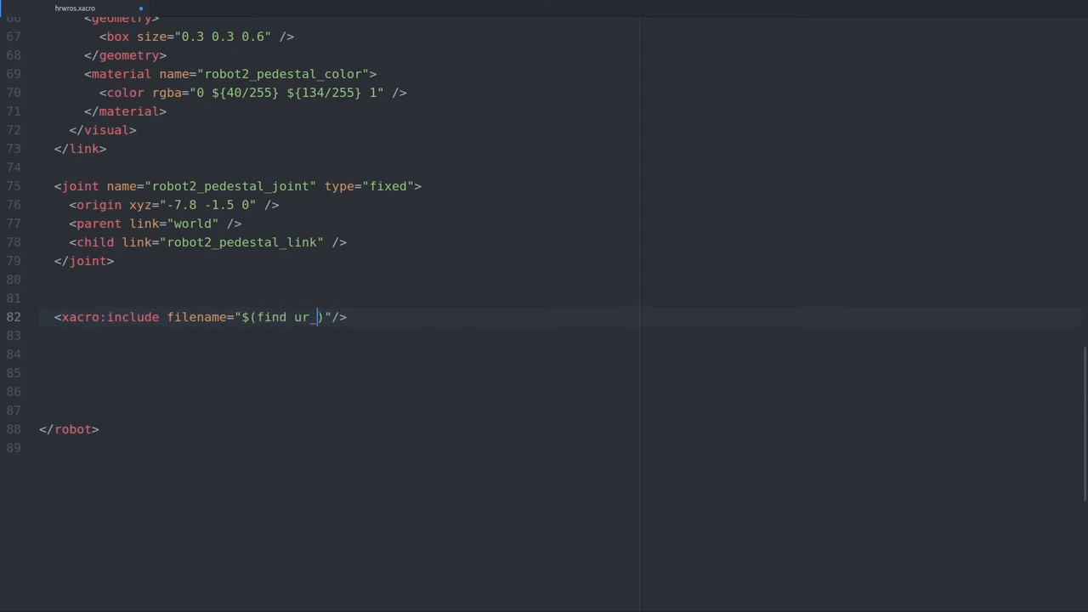
text(descri)
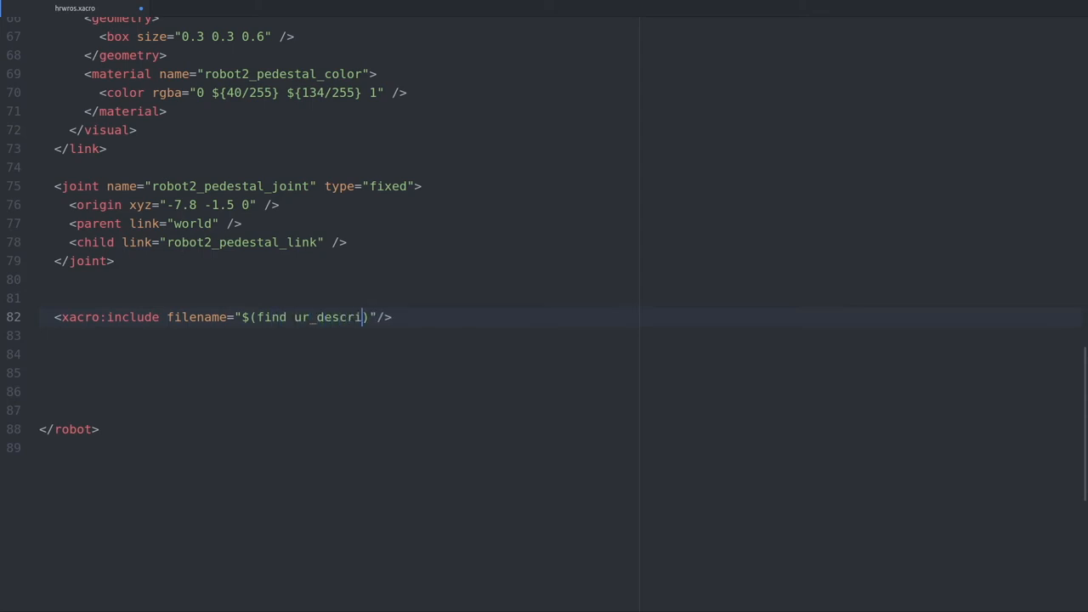
text(ption)
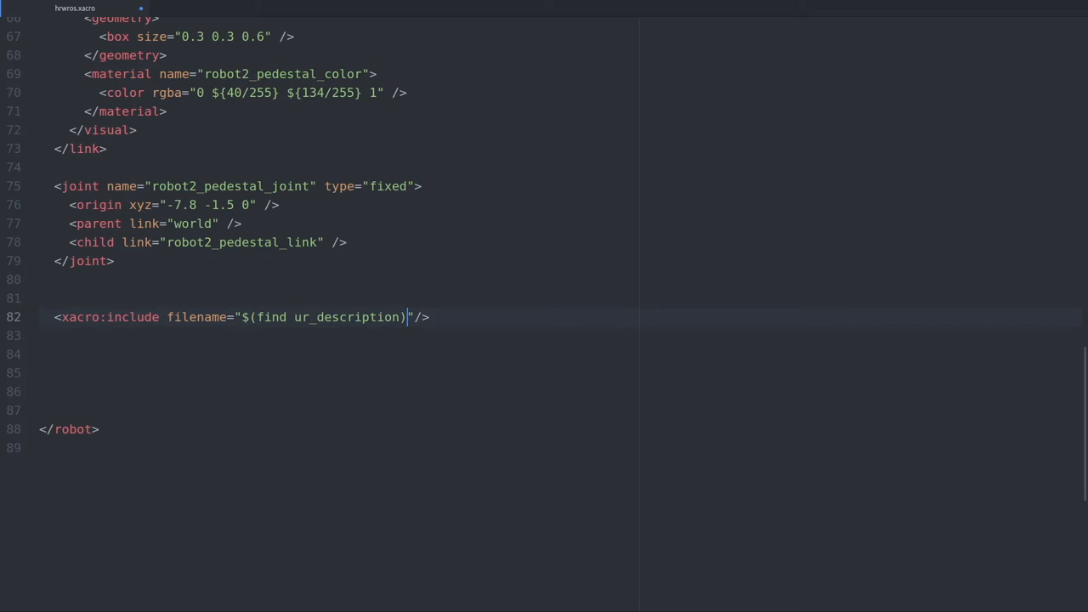
text(/)
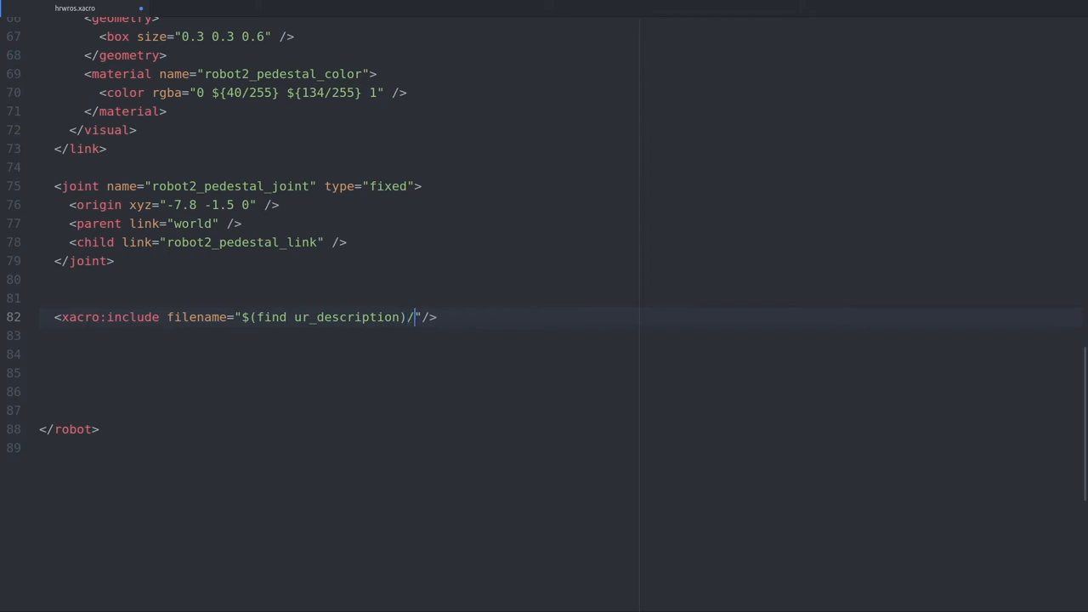
text(urdf/)
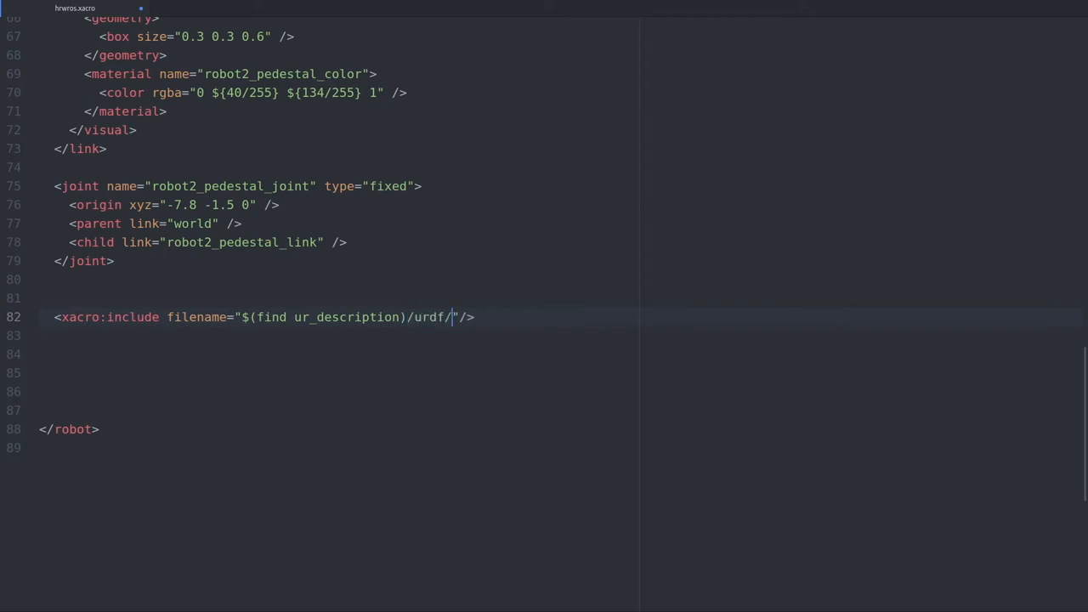
text(ur)
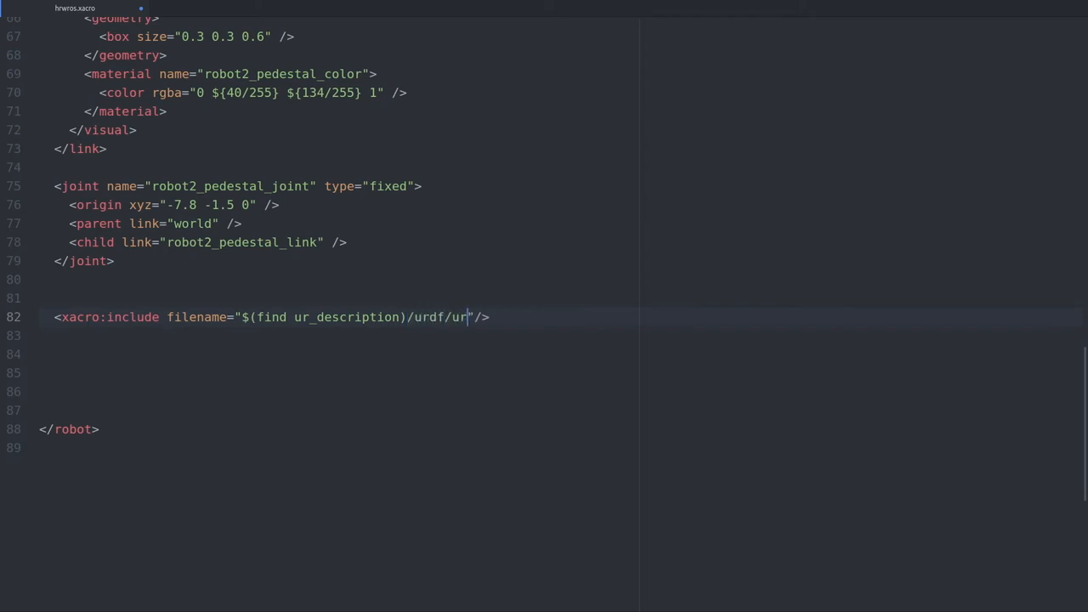
text(5.u)
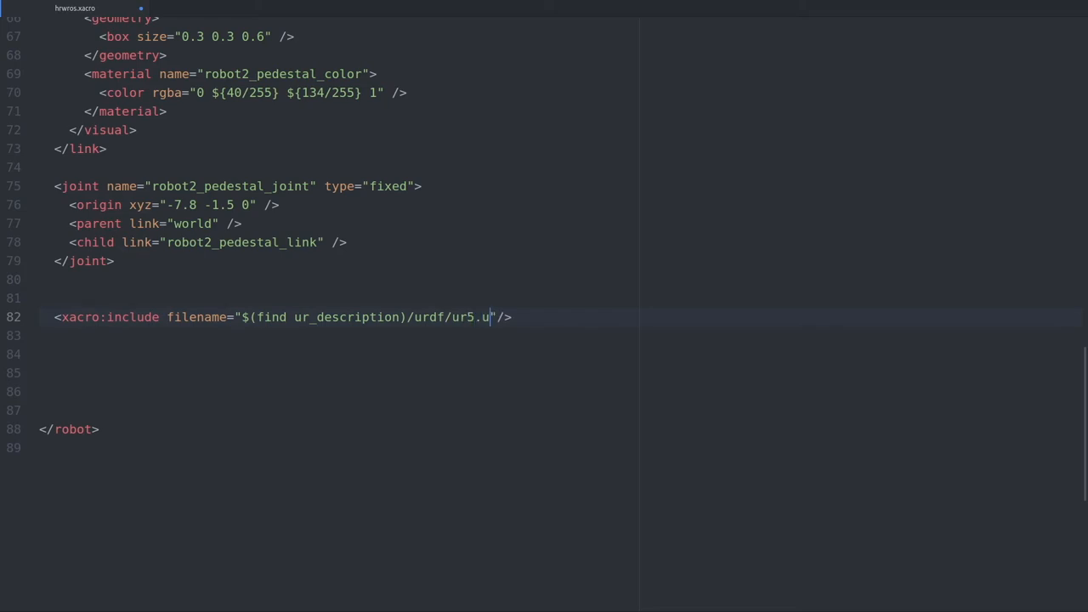
text(rdf.xacro)
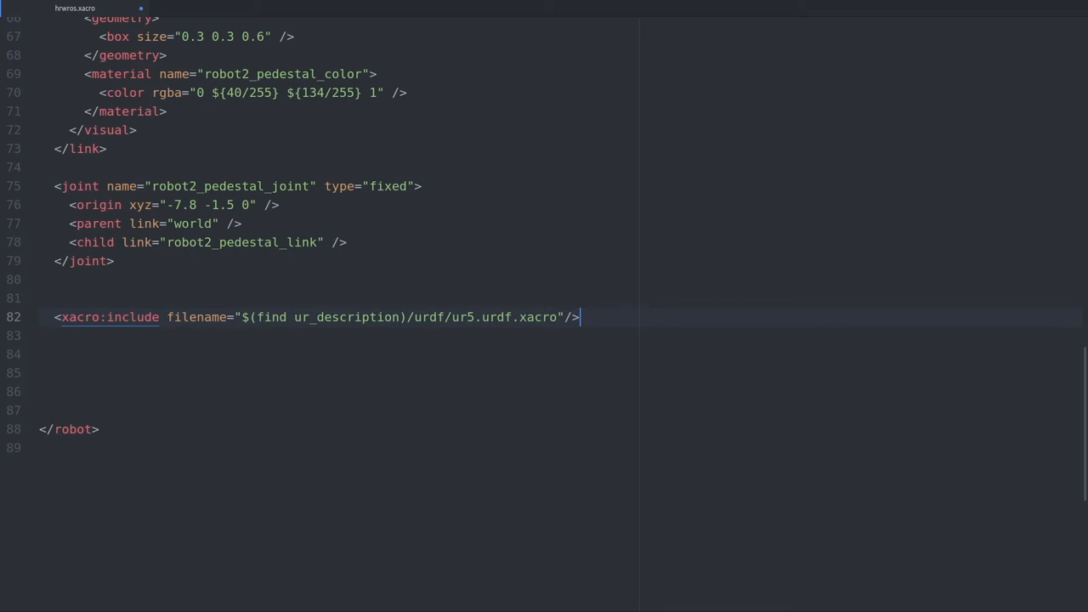
Write an <xacro:ur5_robot/> macro call below the include line.
text(<xacro)
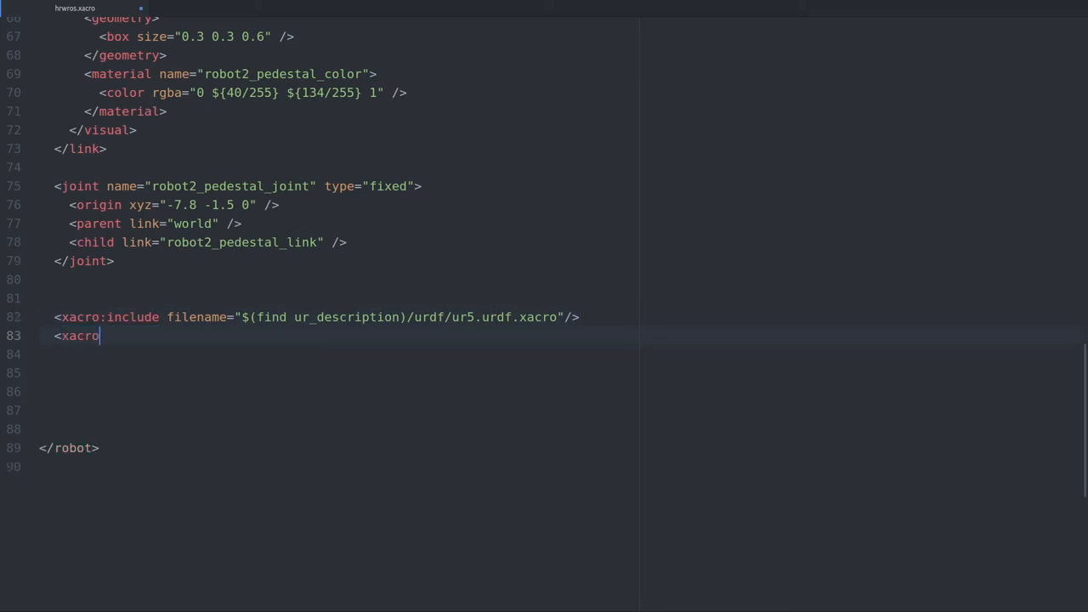
text(:)
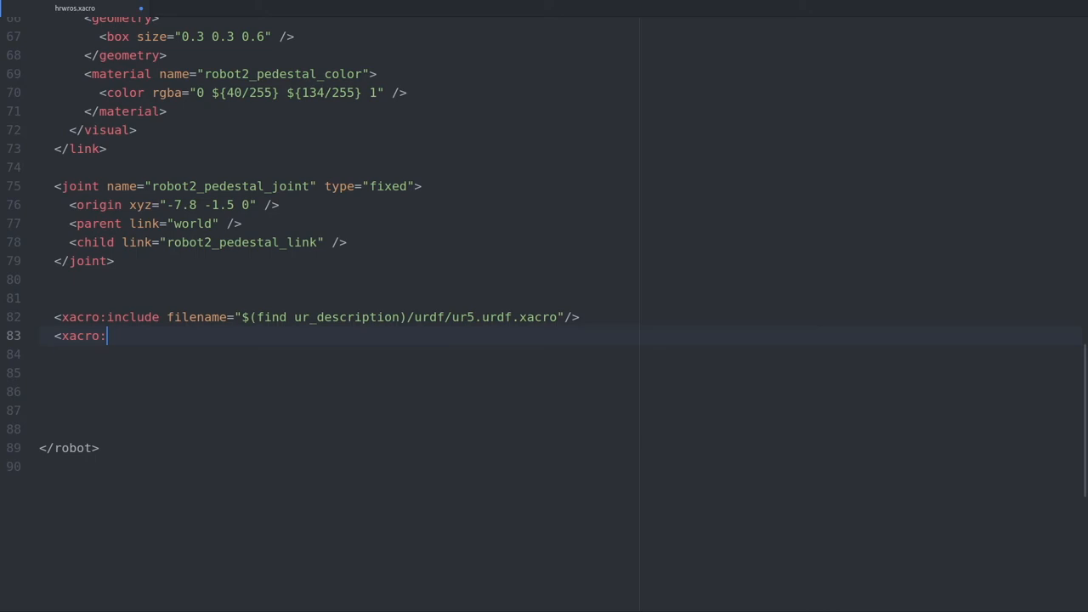
text(ur5_robot)
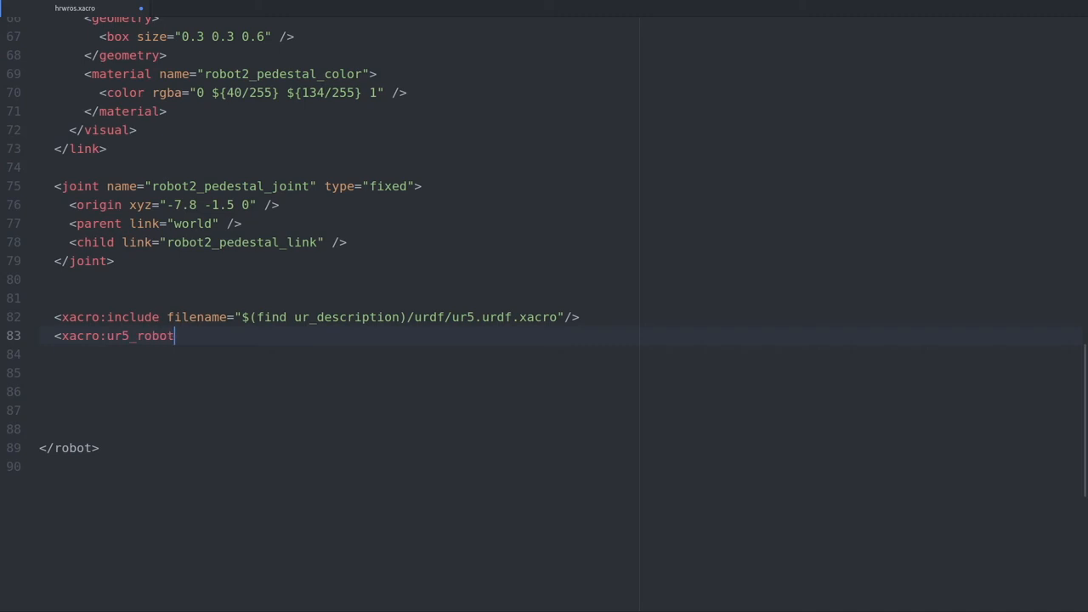
text(/>)
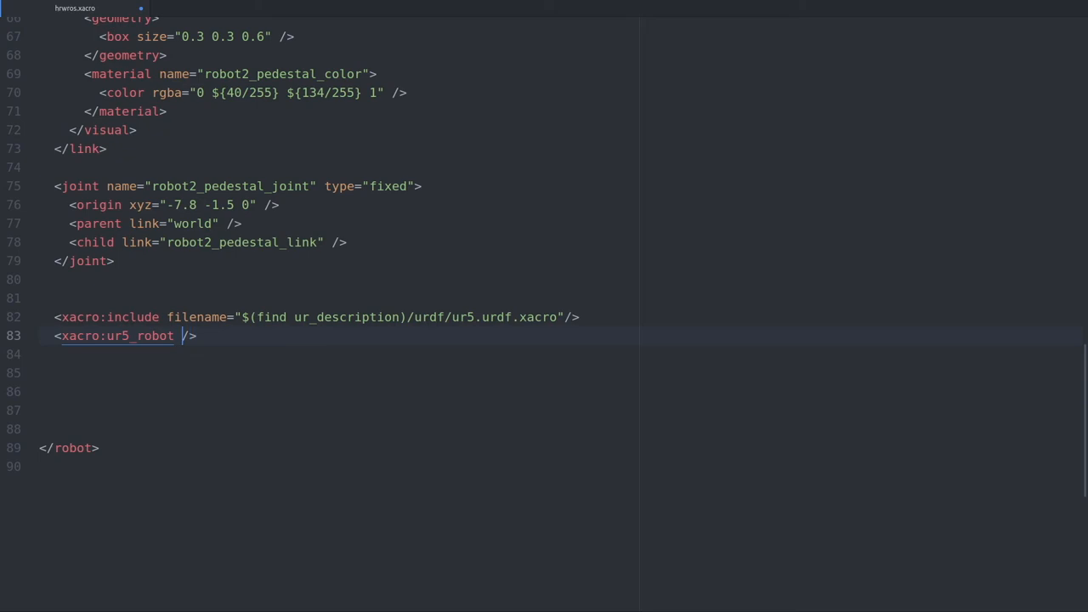
Give the macro call prefix="robot2_" and joint_limited="true".
text(prefix="")
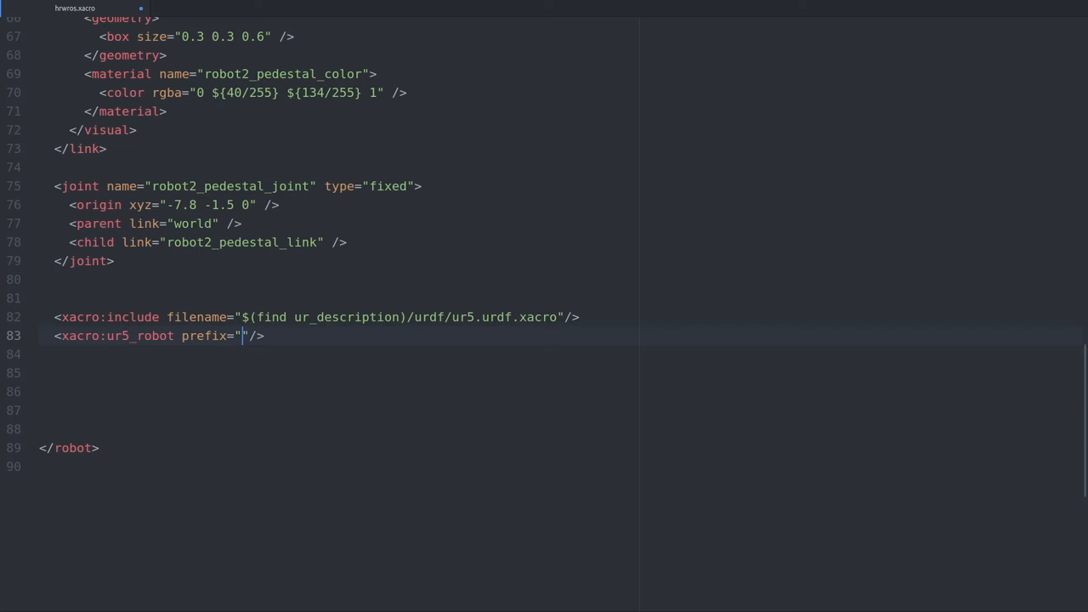
text(robot2_)
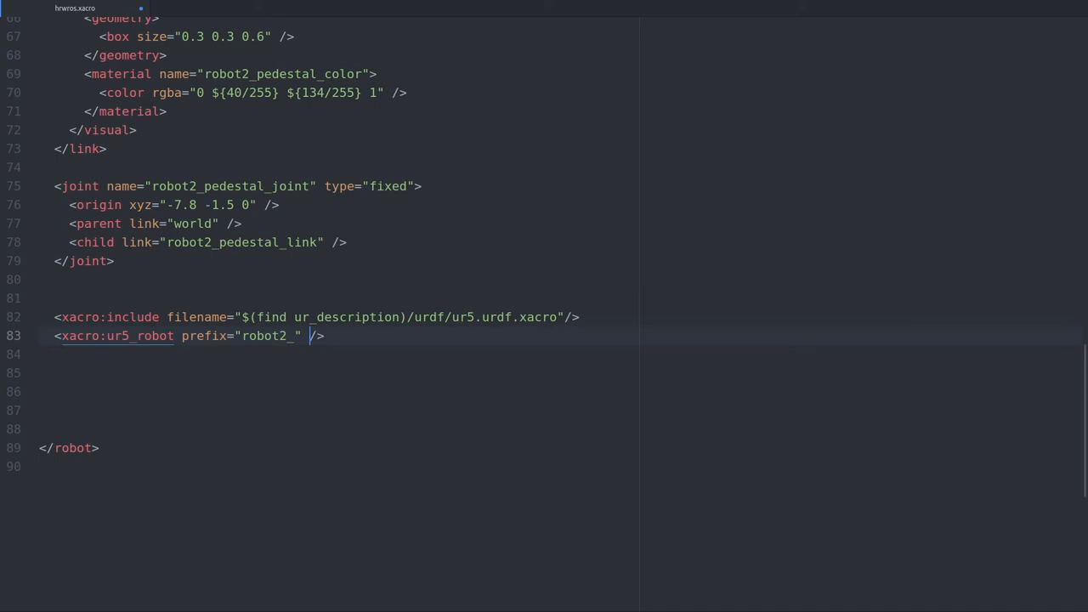
text(joint_)
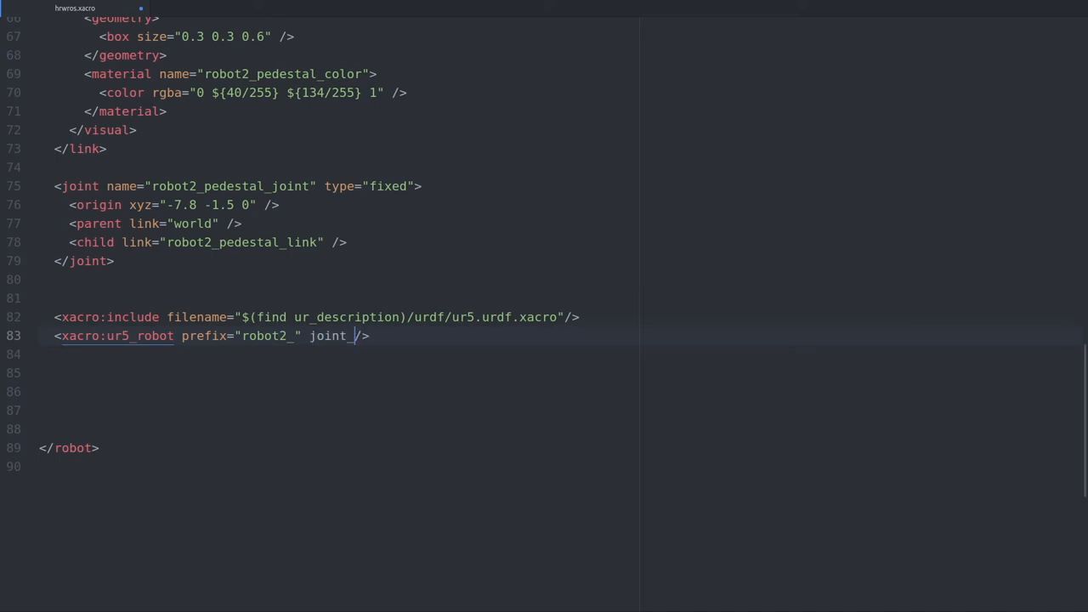
text(limited="")
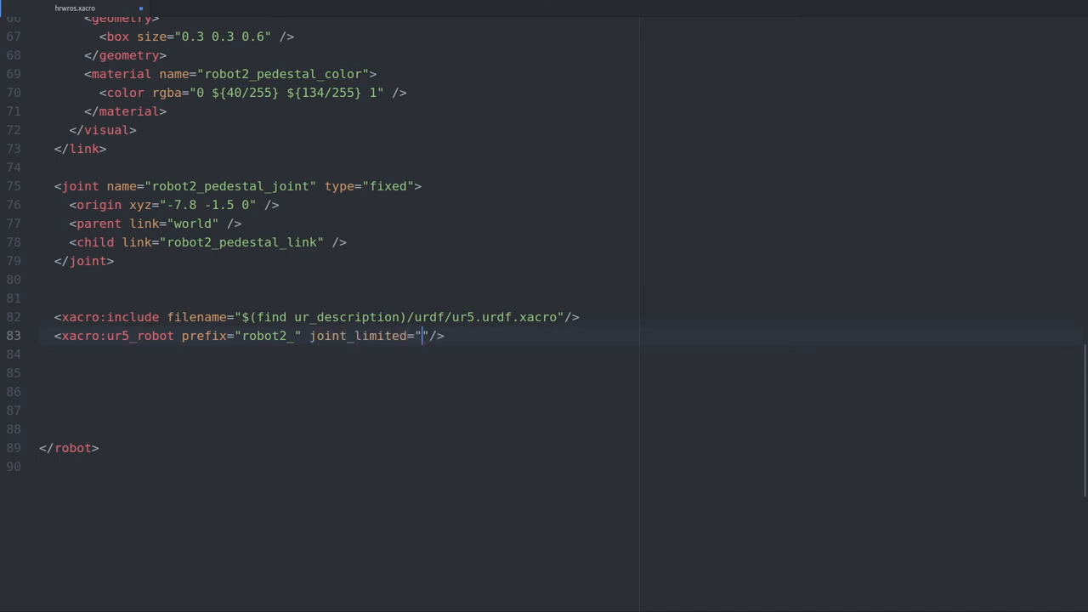
text(true)
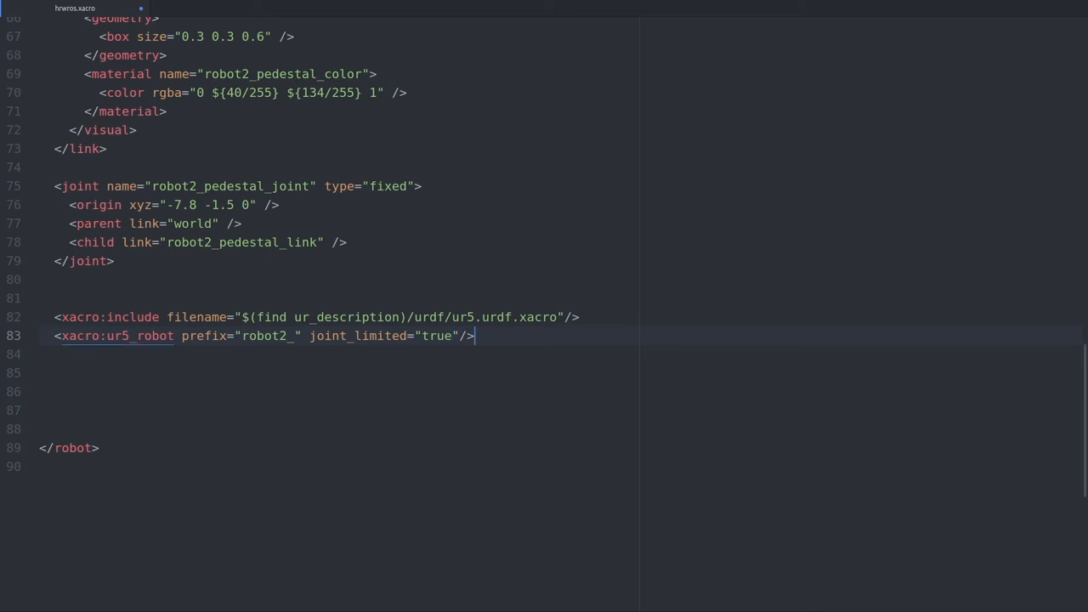
key(Enter)
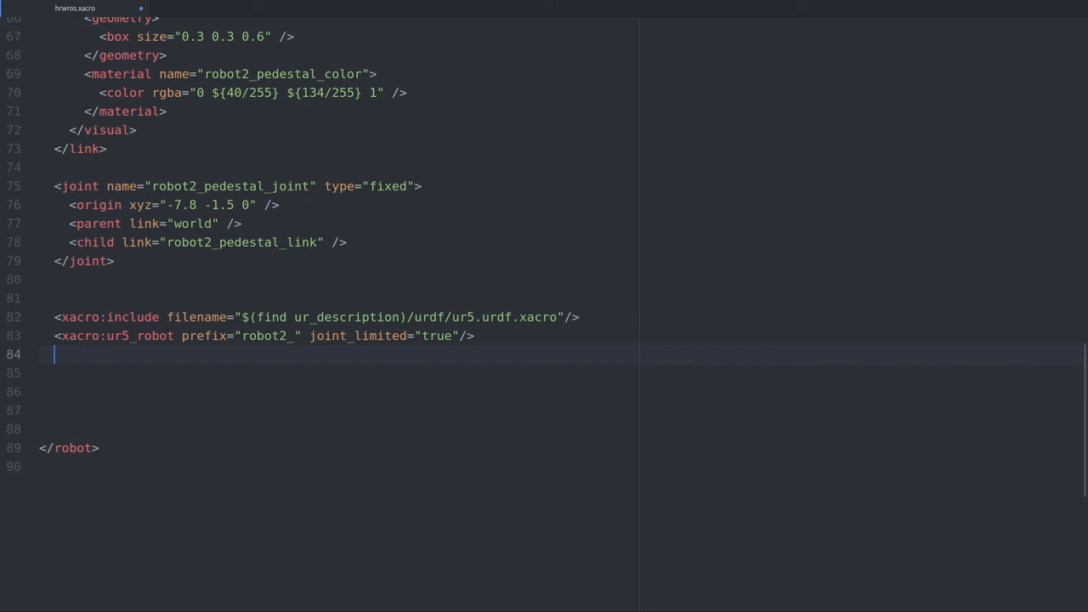
Start a <joint> element named robot2-robot2_pedestal_joint.
text(<joint name="" type=""></joint>)
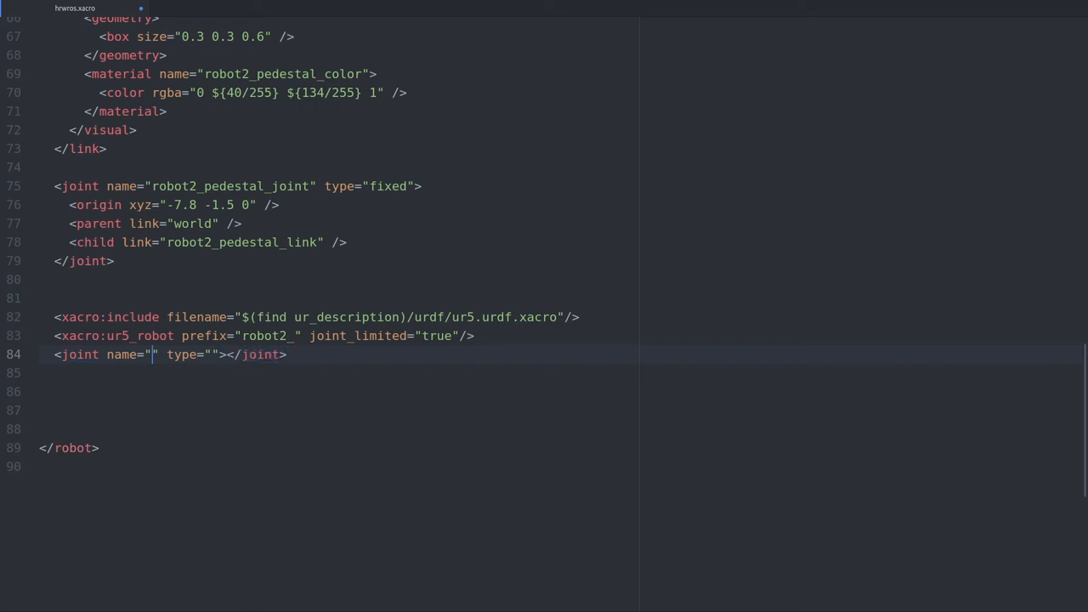
text(robot2-robot2_p)
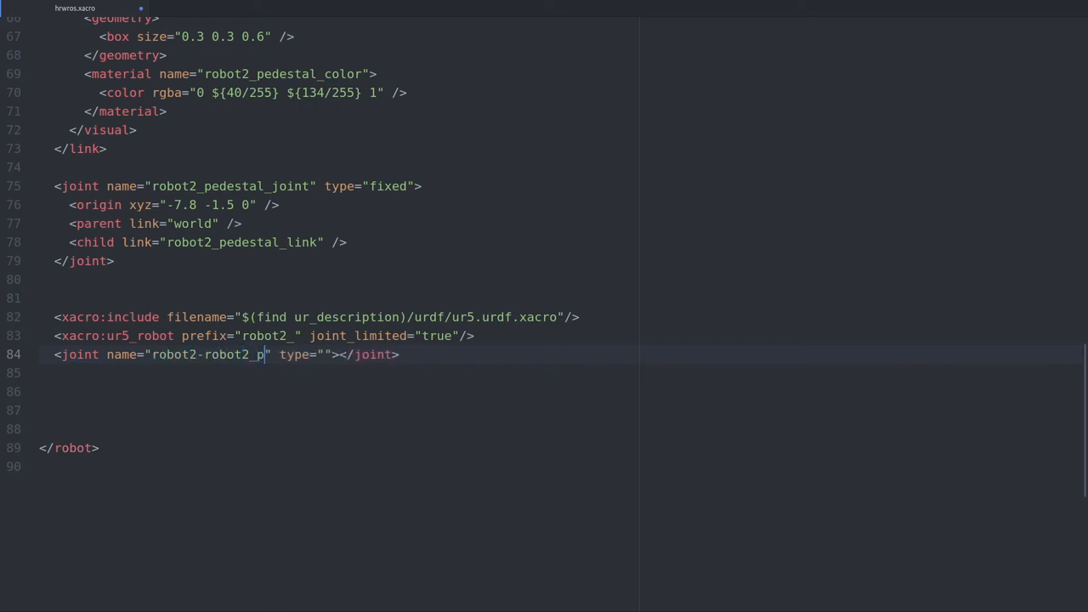
text(edestal_joint)
text(<parent link=")
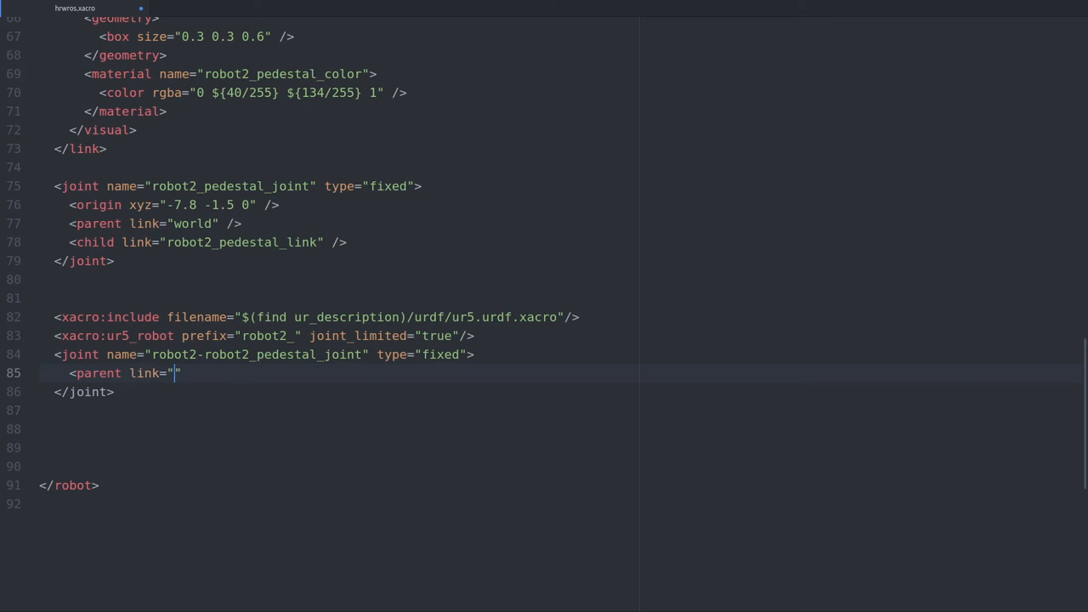
Set the joint's parent link robot2_pedestal_link and child link robot2_base_link.
text(robot2_ped)
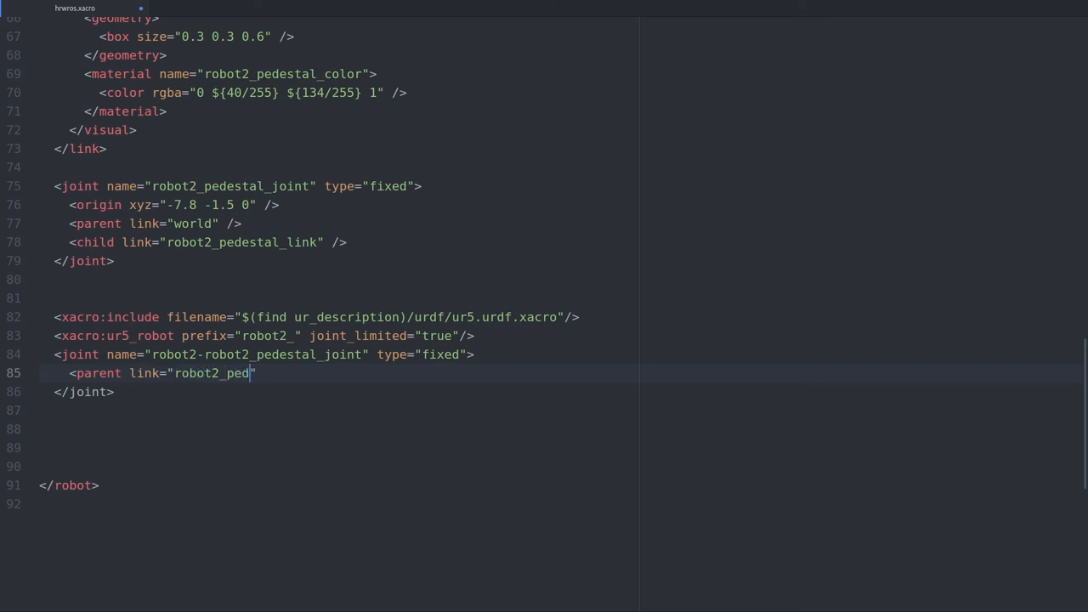
text(estal_link)
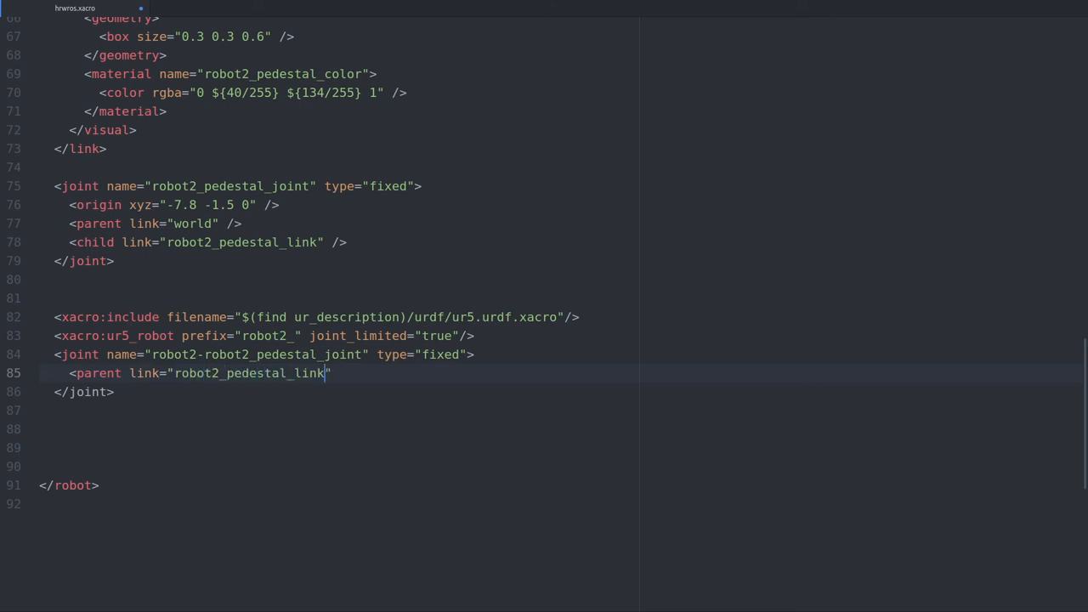
text(/>)
text(<child)
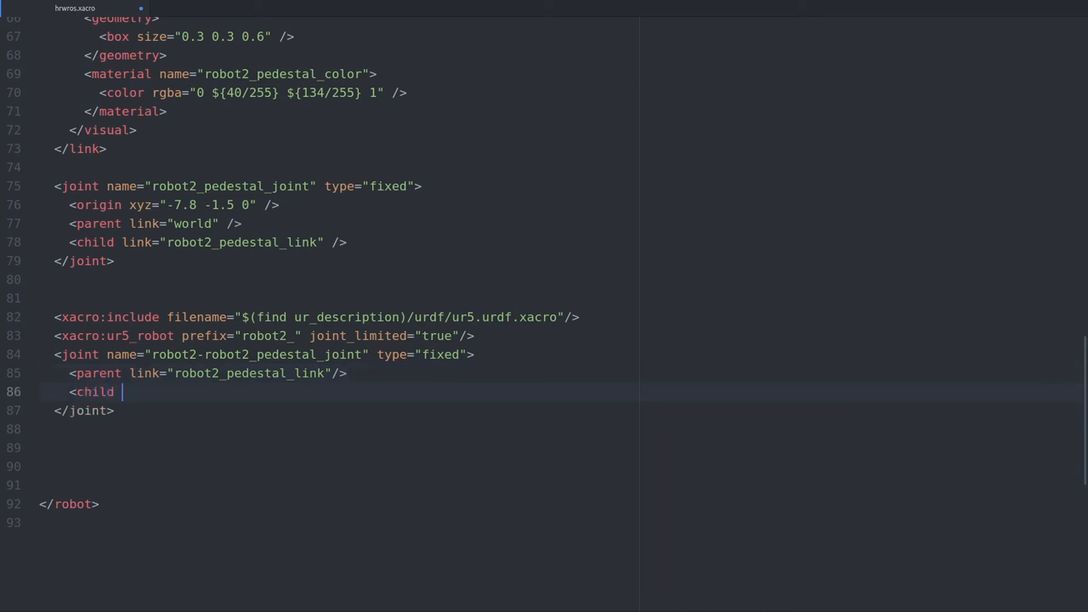
text(link="robot2")
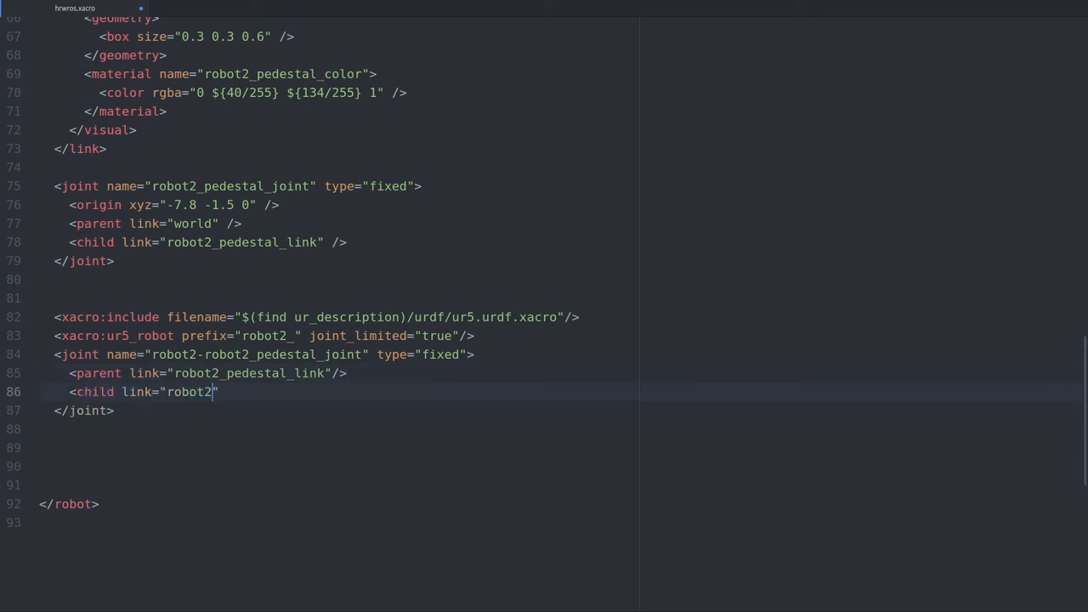
text(_base_)
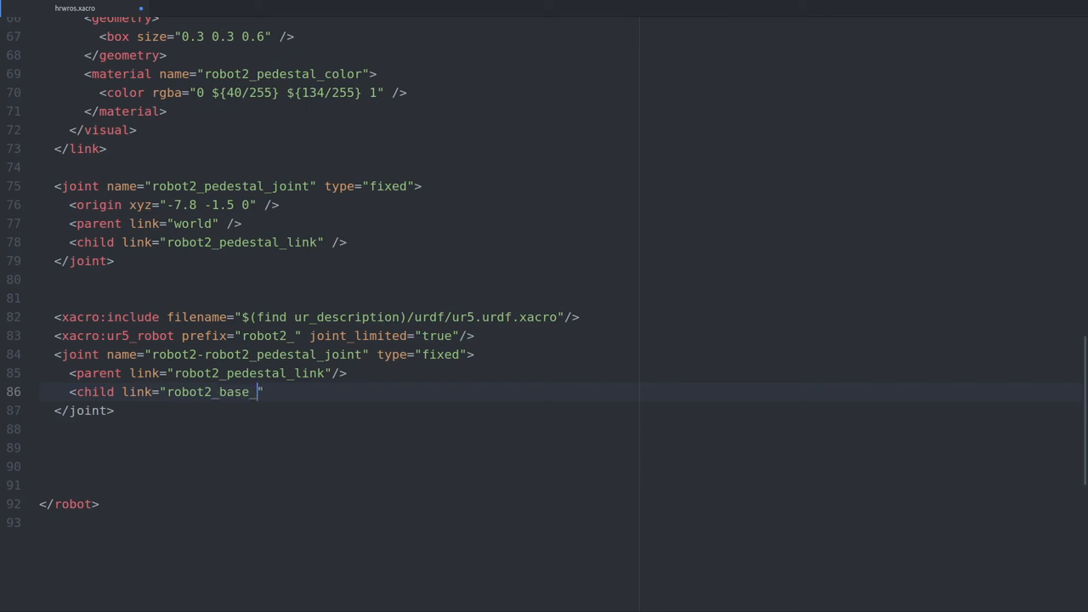
text(link"/>)
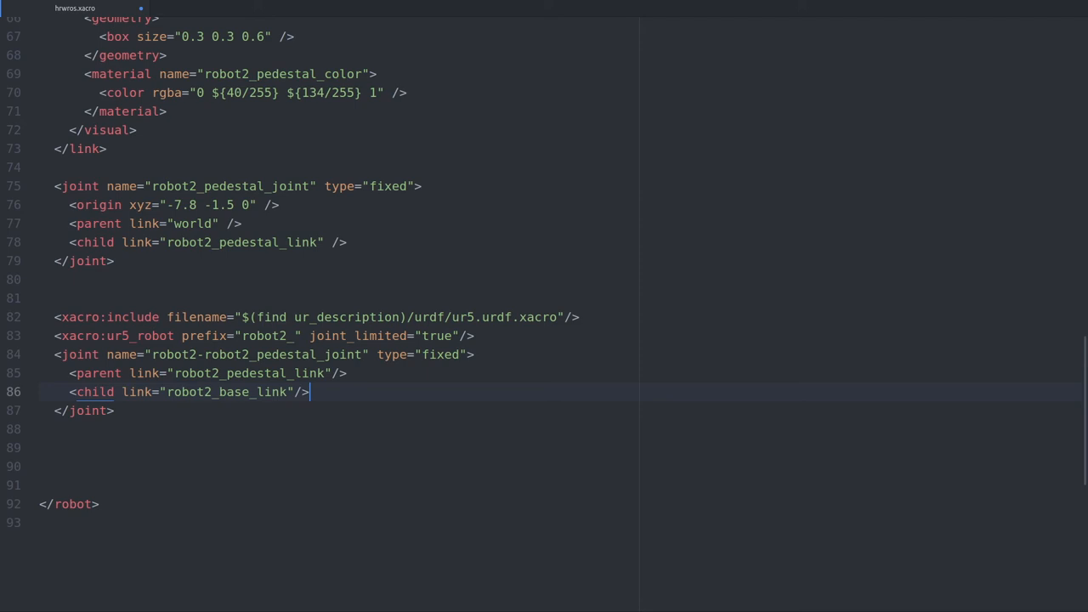
Add <origin xyz="0 0 0.6"/> inside the new pedestal joint.
text(<origin)
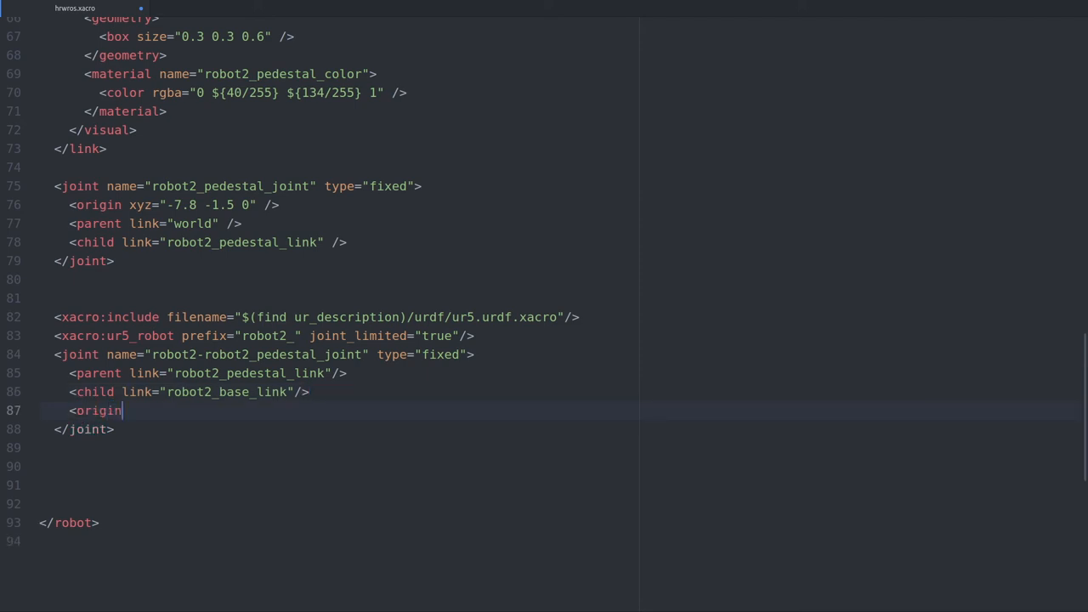
text(/>)
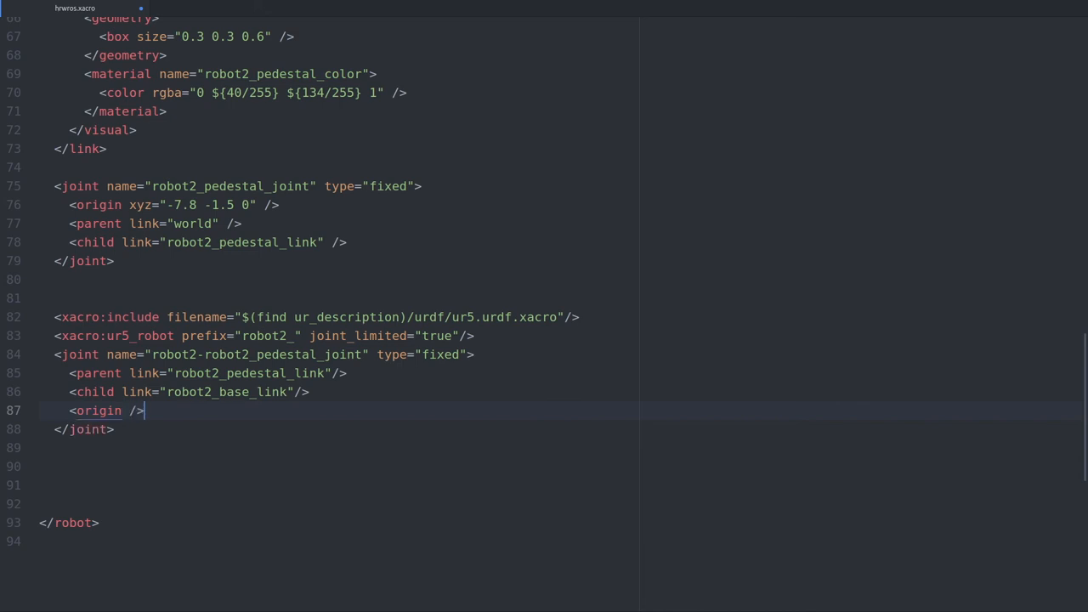
text(xyz="")
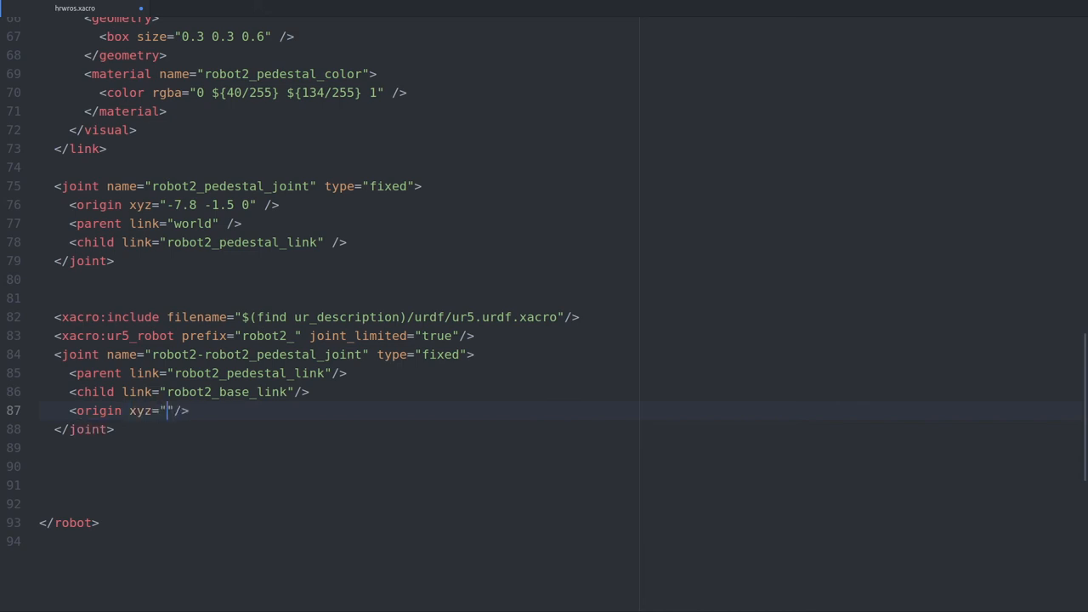
text(0 0 0.6)
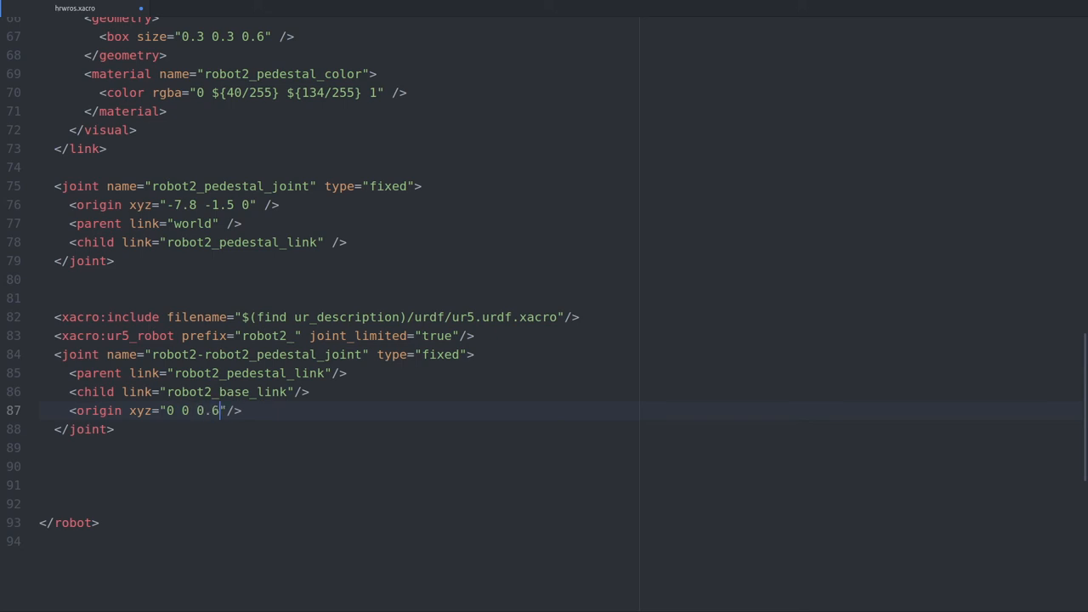
key(Enter)
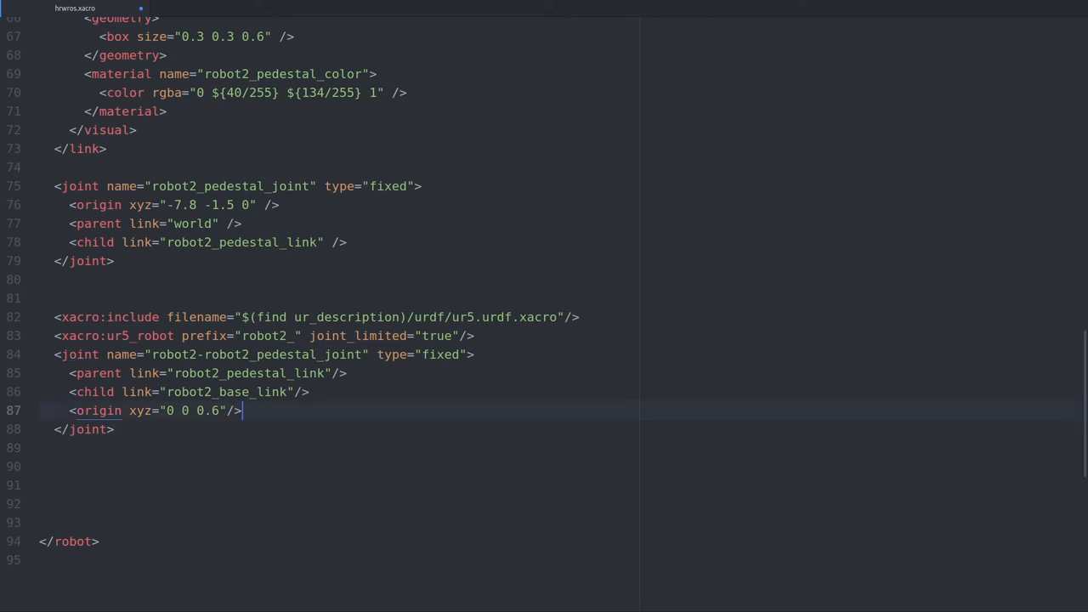
Add rpy="0 0 ${radians(90)}" to the joint origin for a 90-degree vertical rotation.
text(rpy)
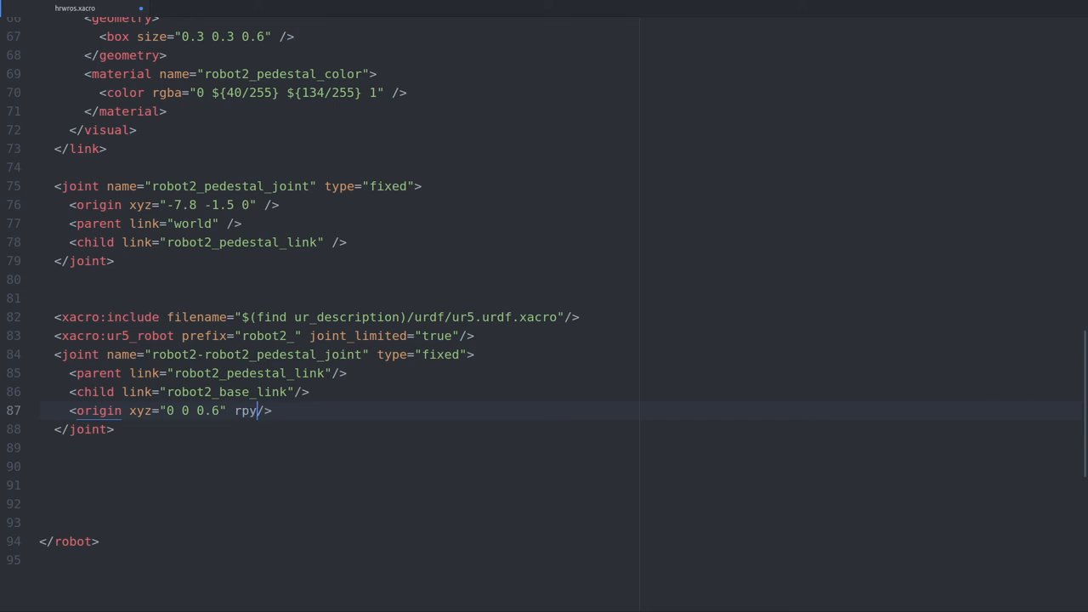
text(="0 0)
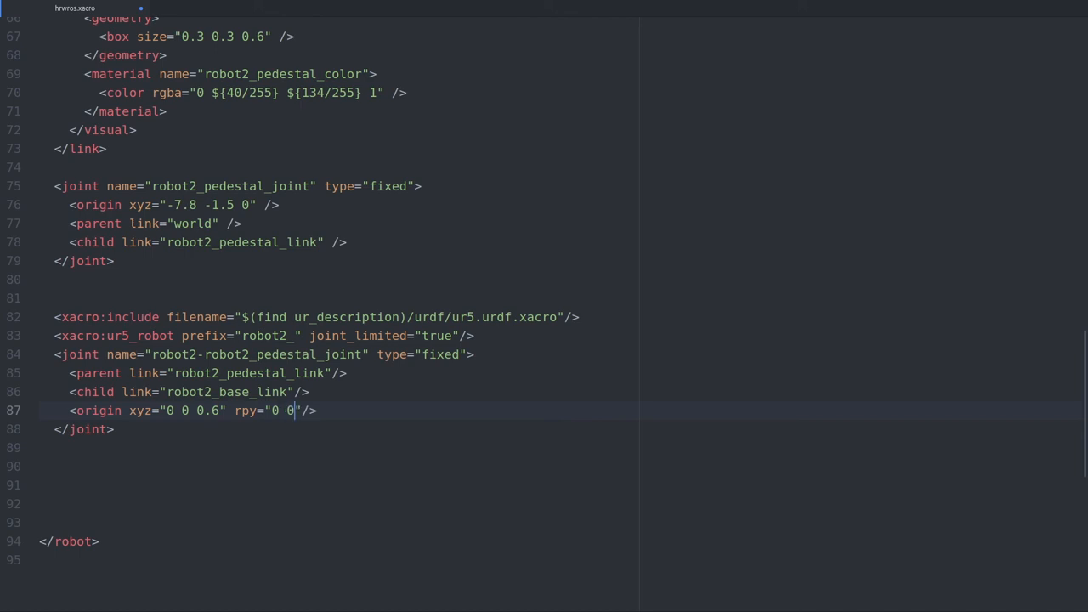
text($)
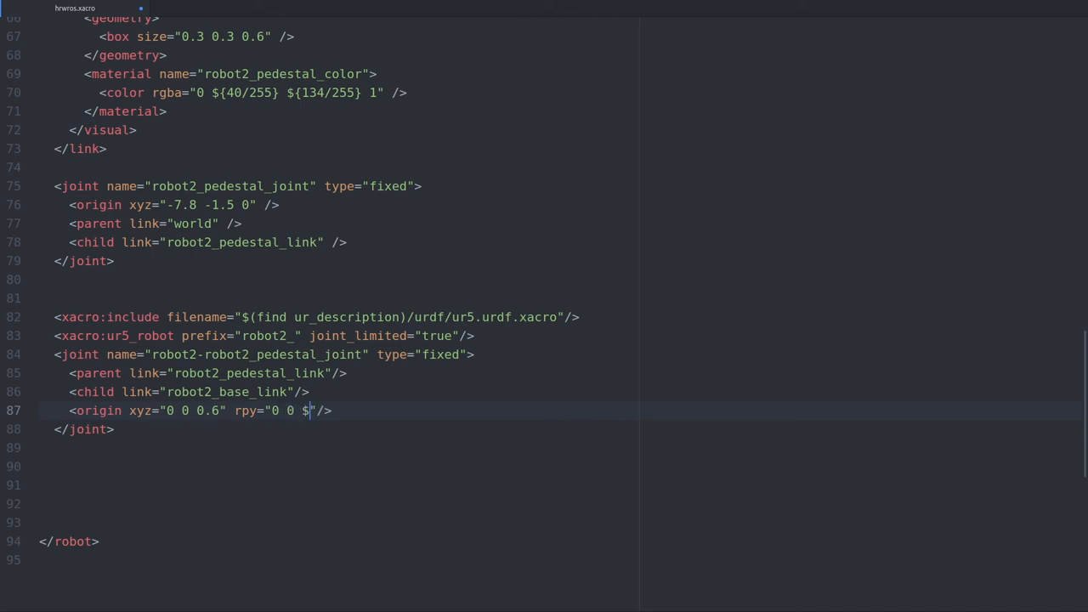
text({)
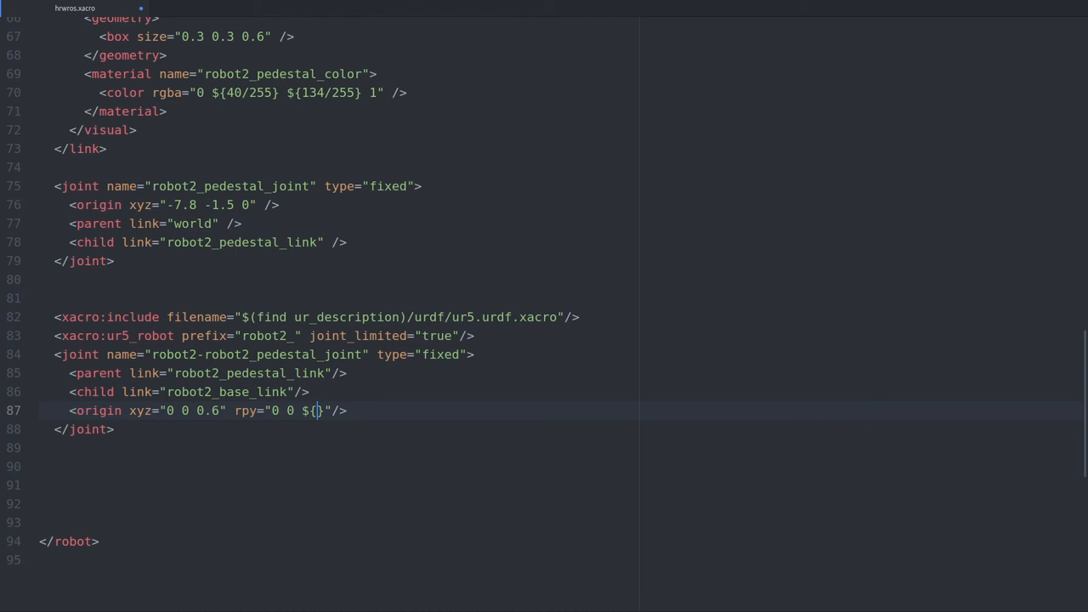
text(radians)
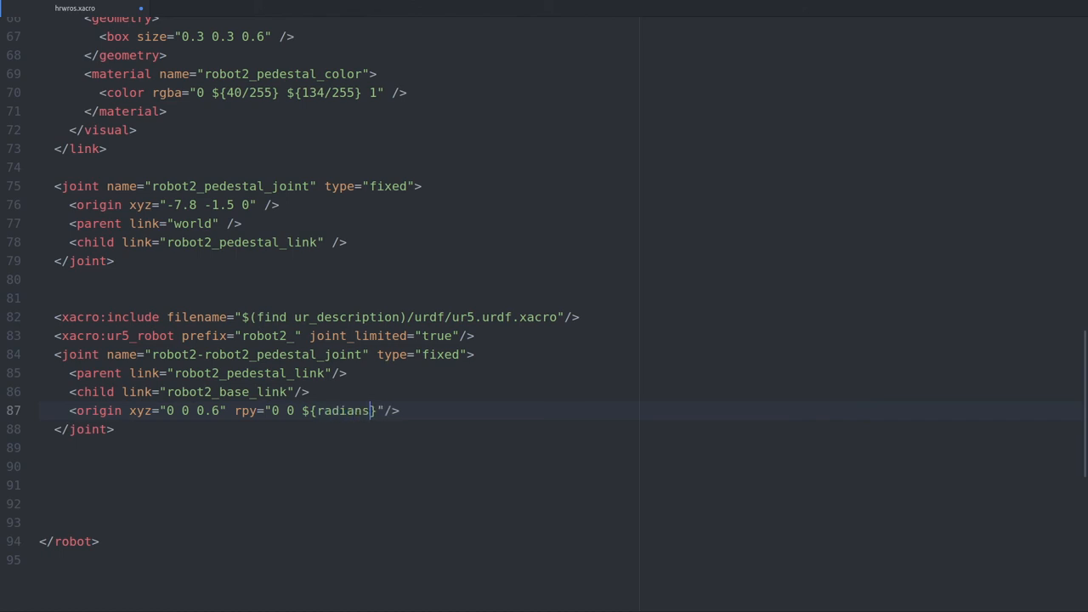
text(())
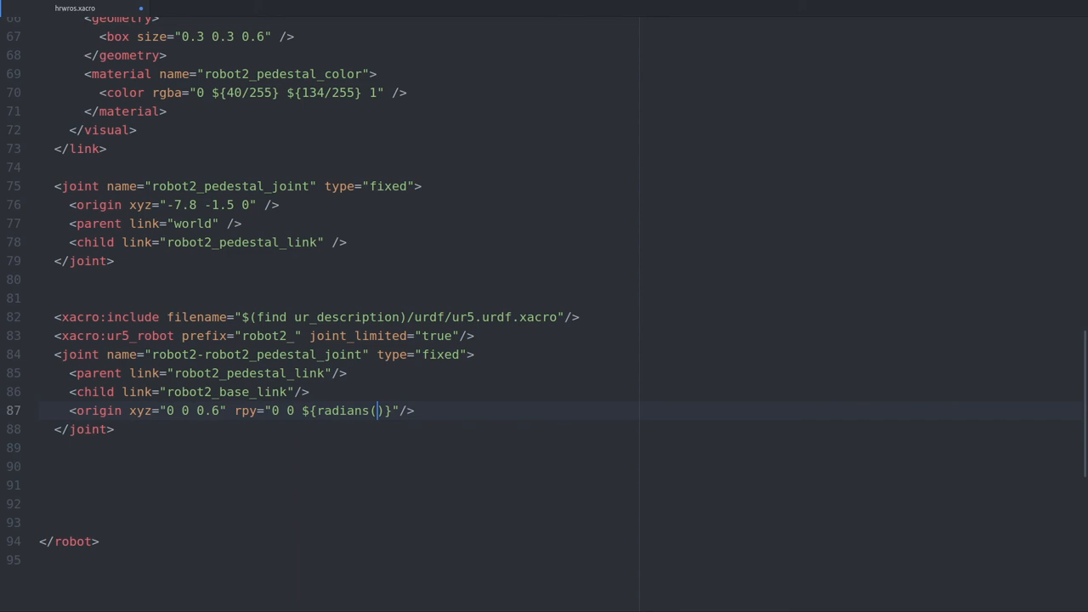
text(90)
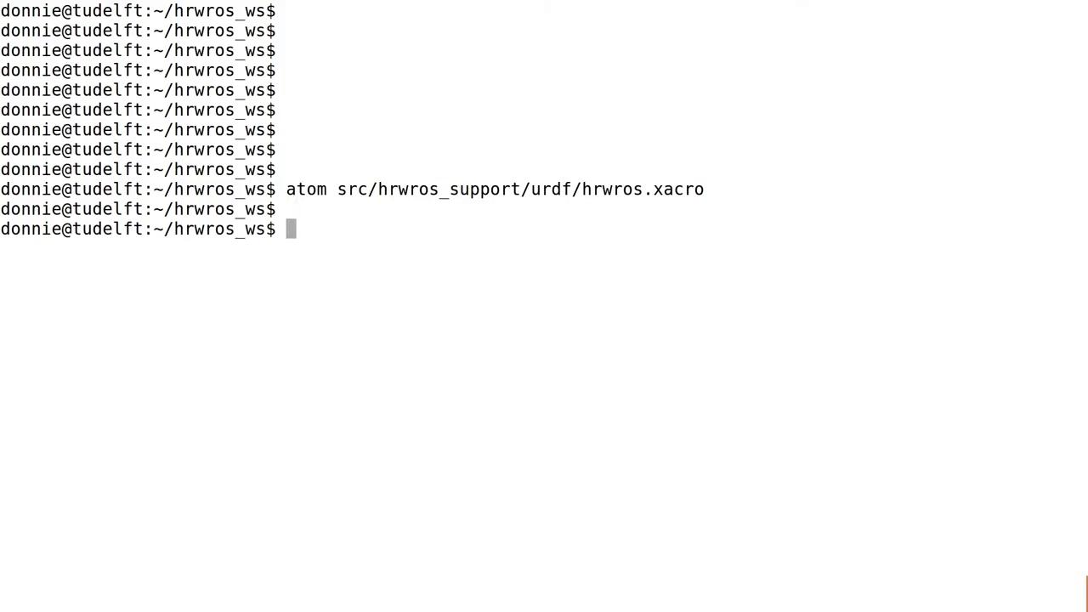
Enter roslaunch hrwros_support visualize_hrwros.launch at the Terminal prompt.
text(roslaunch hrwros_su)
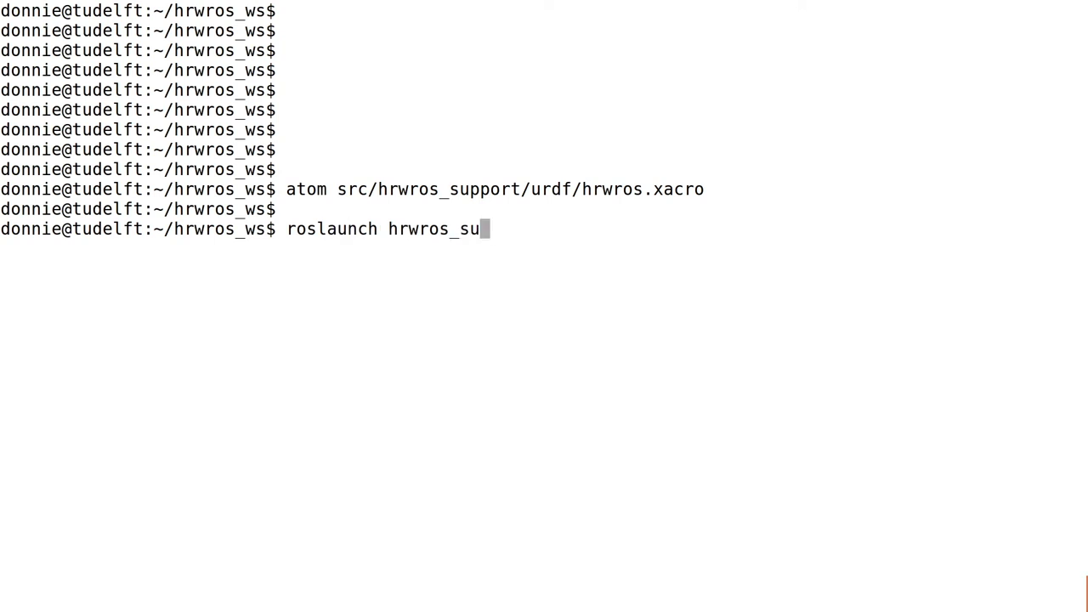
text(pport visualize_hrwros.launch)
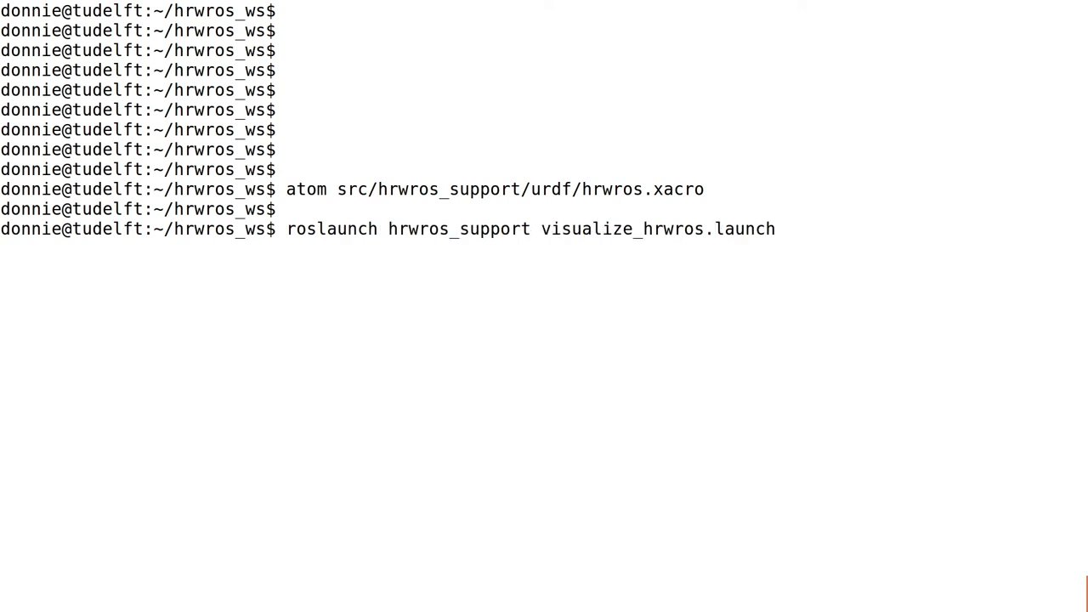